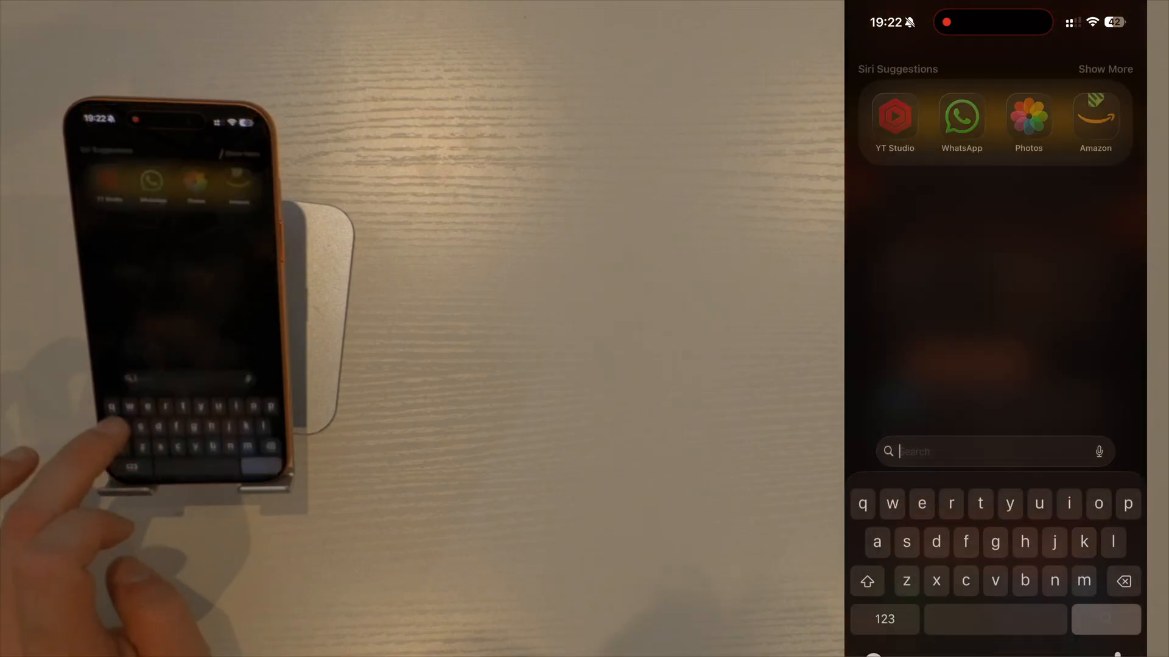
- Search the App Store for 'Blink' and install Blink Home Monitor
{"action": "type", "text": "app"}
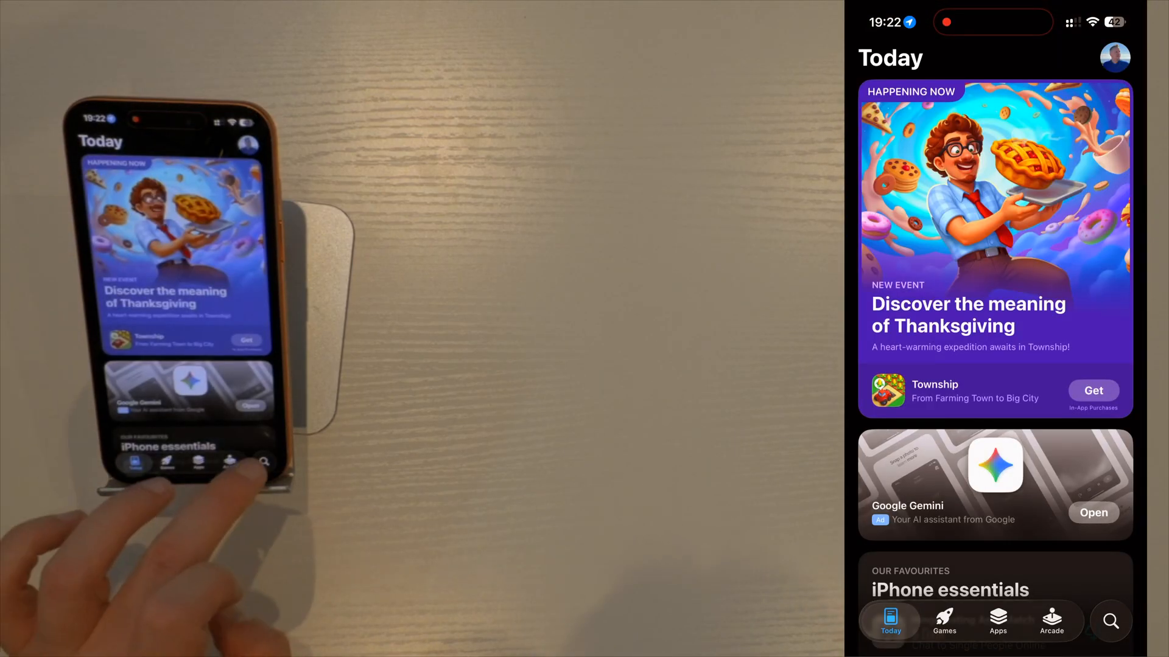
{"action": "left_click", "coordinate": [1110, 621]}
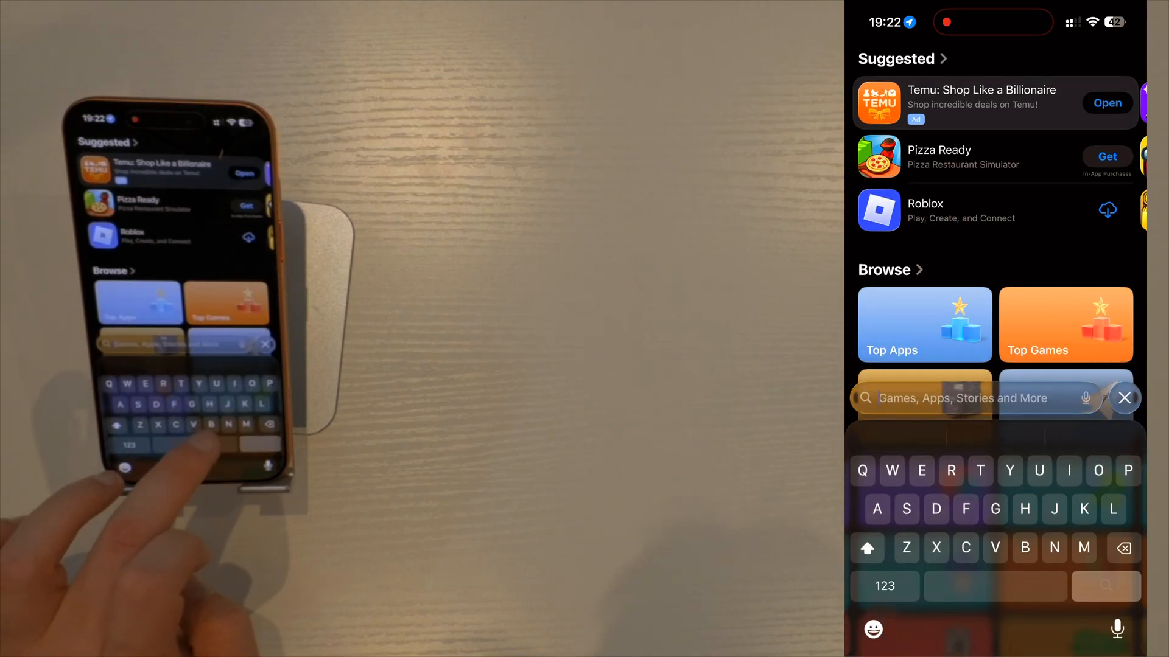
{"action": "type", "text": "Blink"}
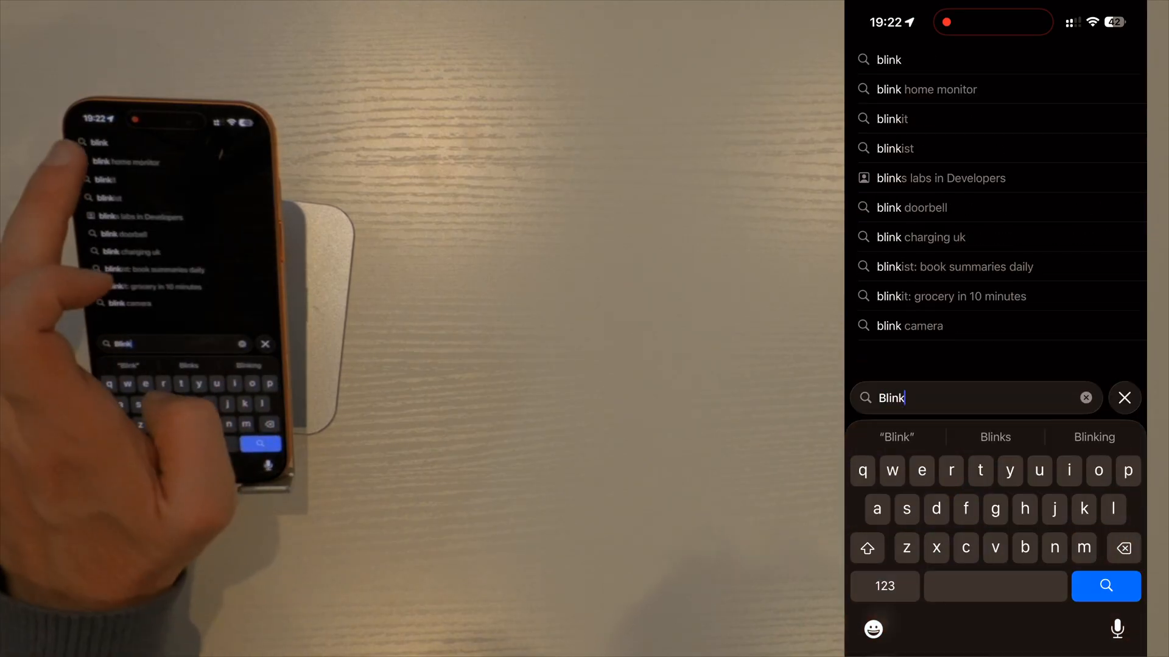
{"action": "left_click", "coordinate": [1106, 585]}
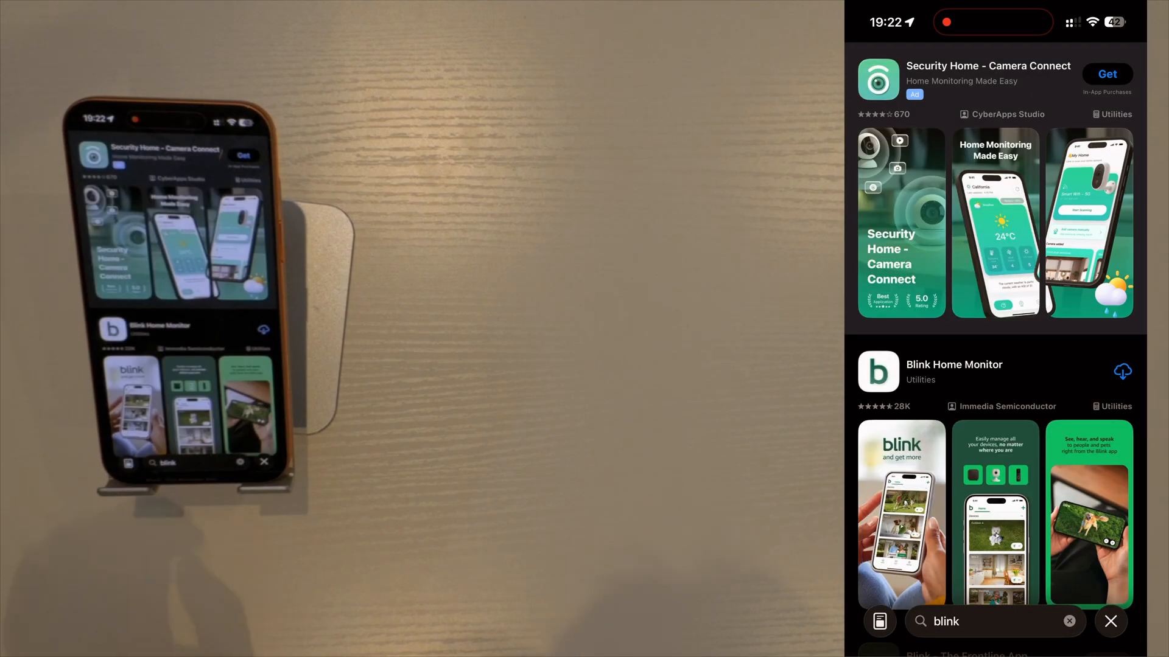
{"action": "scroll", "scroll_direction": "down", "scroll_amount": 3}
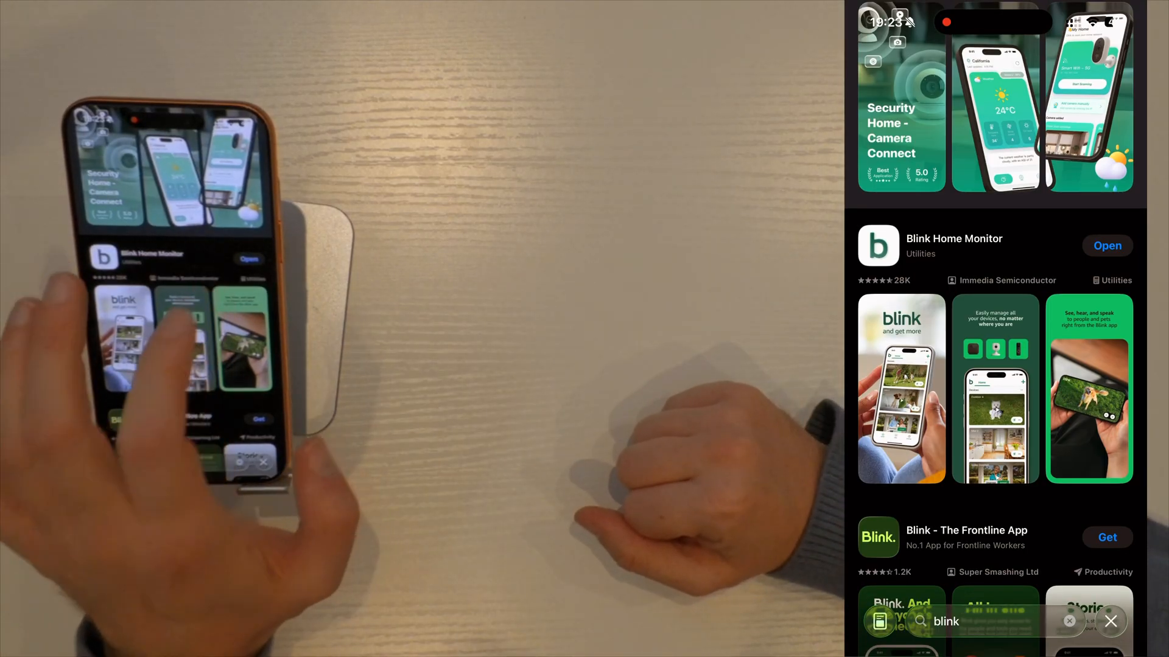
- Launch Blink and create an account with United Kingdom as country and a password
{"action": "left_click", "coordinate": [1106, 245]}
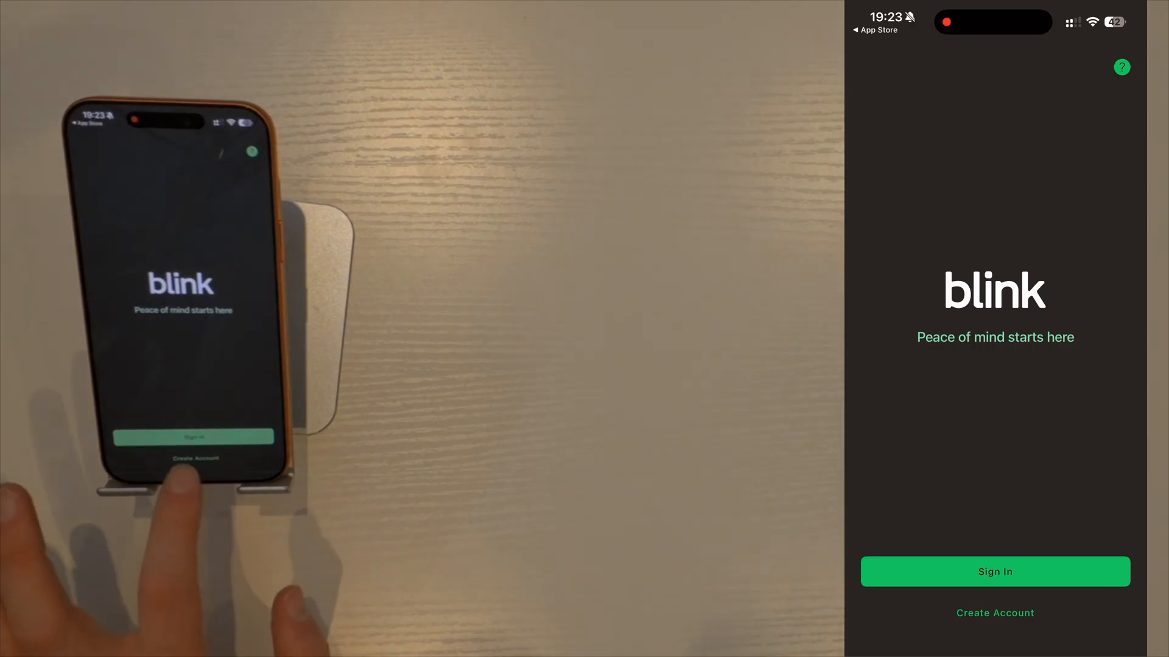
{"action": "left_click", "coordinate": [994, 613]}
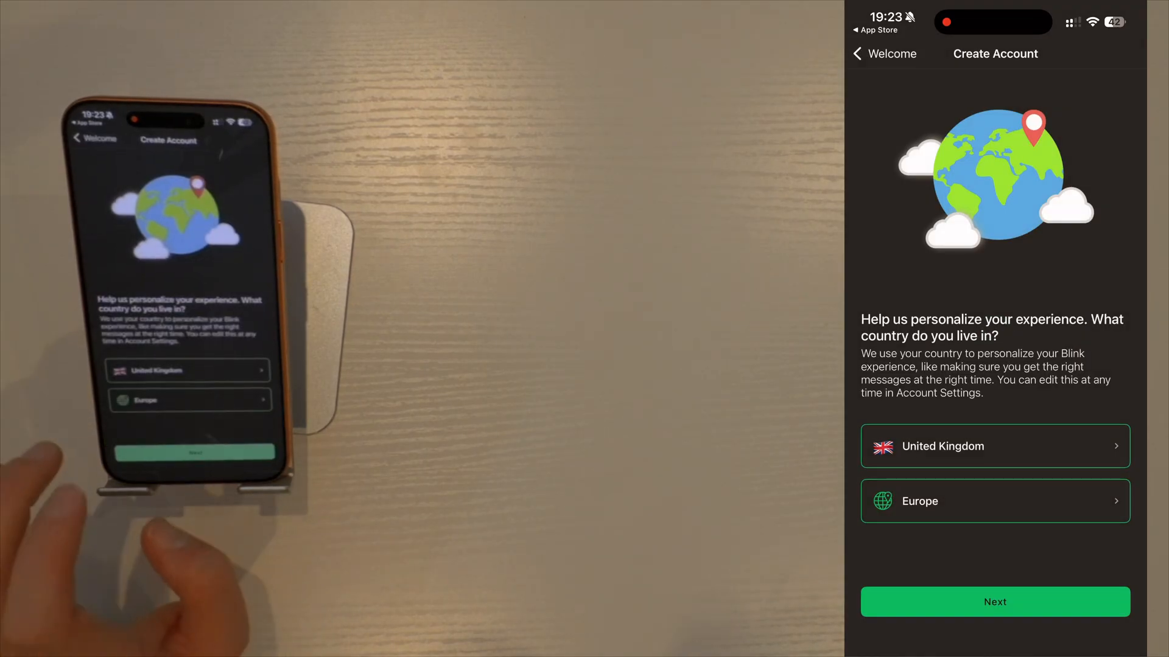
{"action": "left_click", "coordinate": [994, 601]}
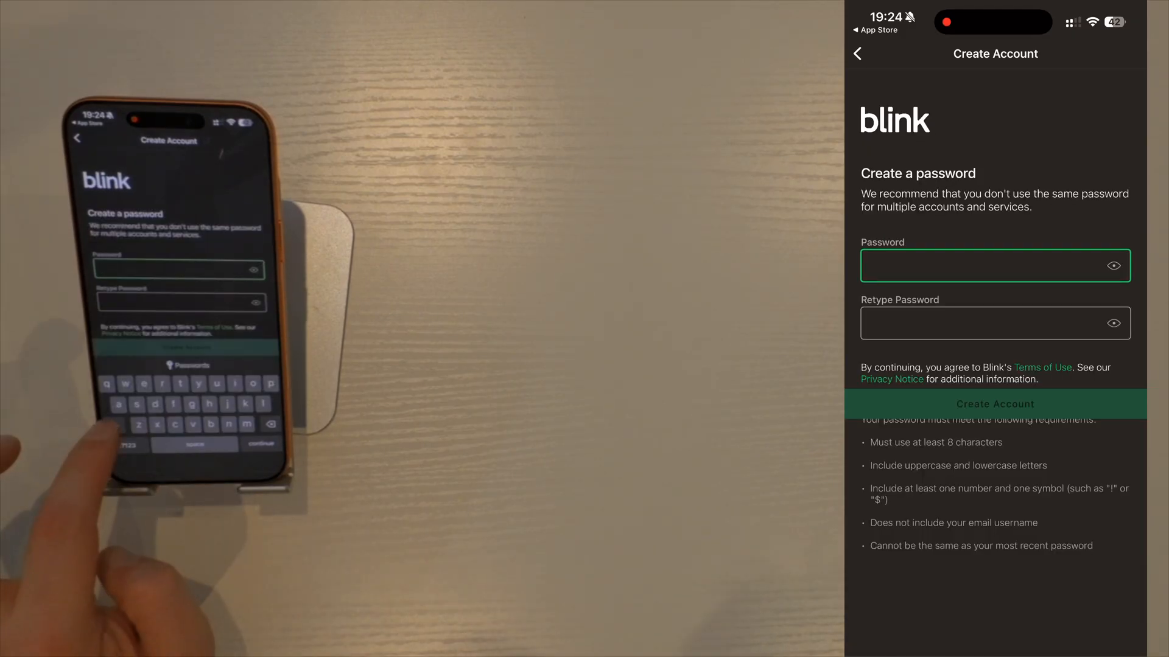
{"action": "left_click", "coordinate": [994, 404]}
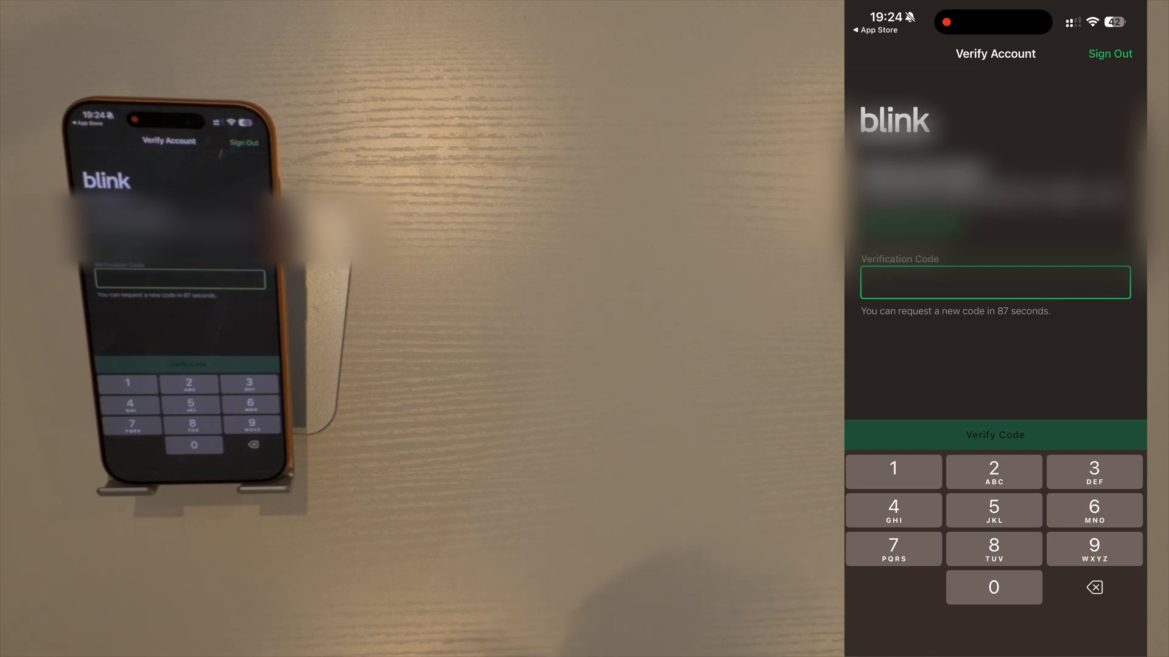
- Verify the code, dismiss notifications, and agree to link the Amazon account
{"action": "left_click", "coordinate": [993, 436]}
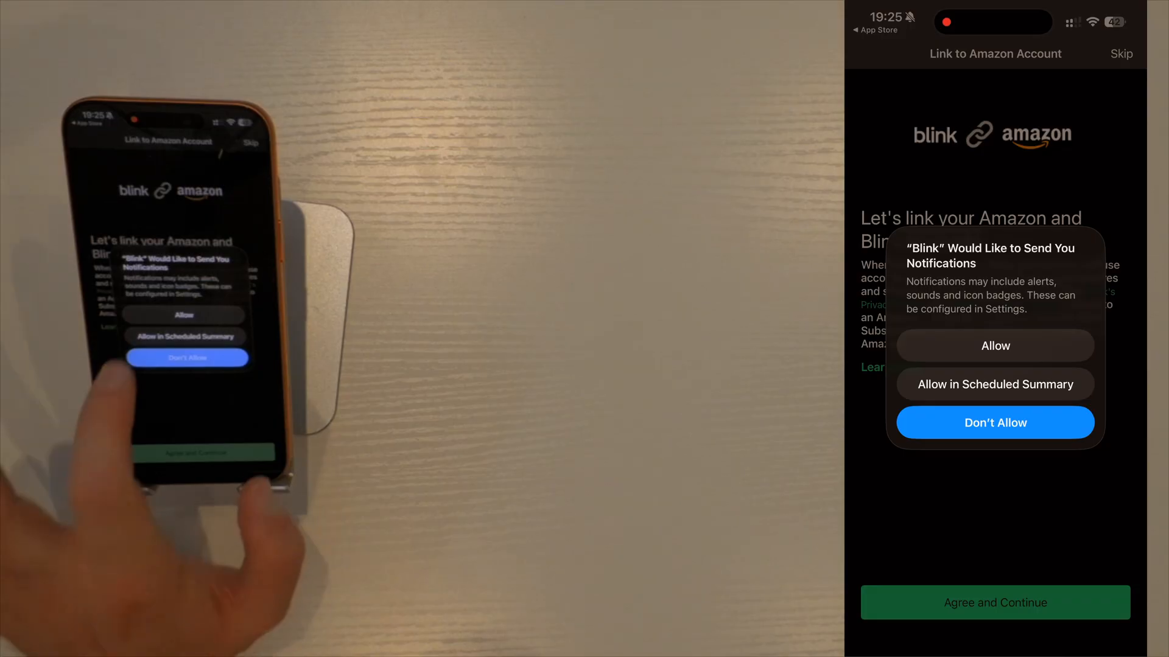
{"action": "left_click", "coordinate": [994, 422]}
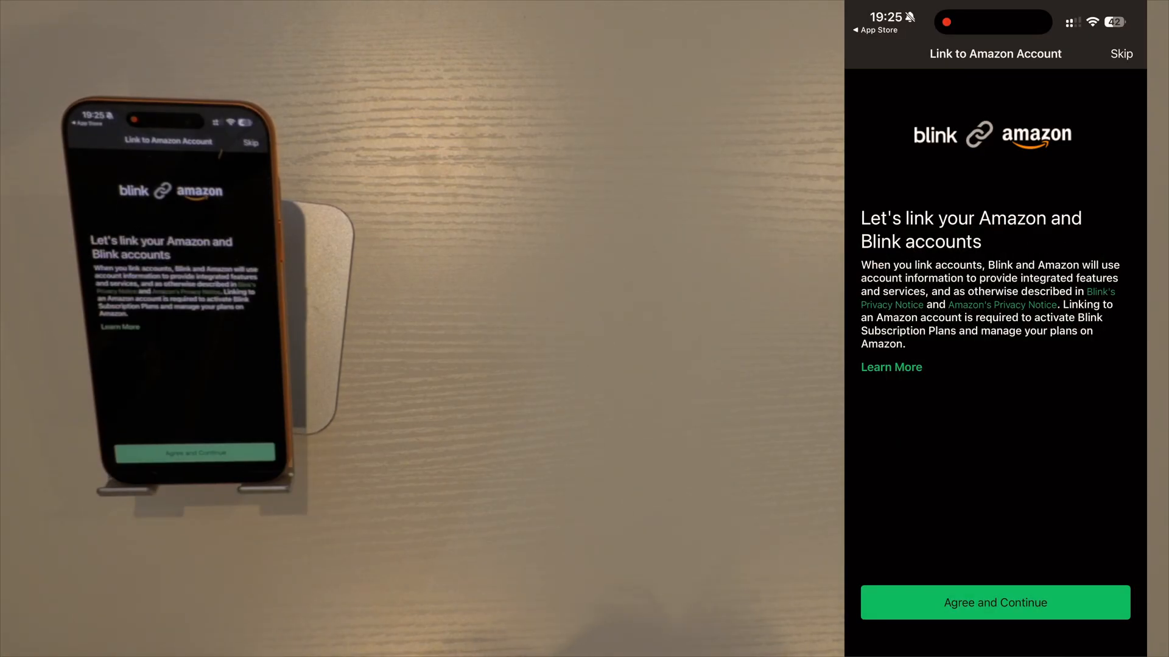
{"action": "left_click", "coordinate": [994, 602]}
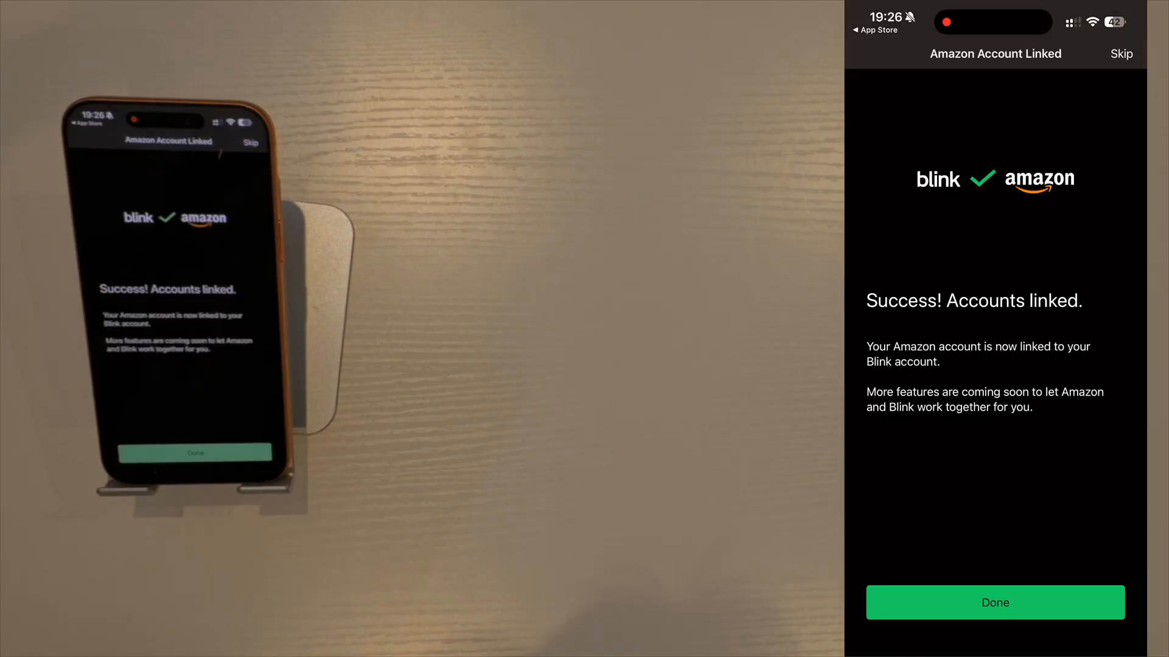
- Add a Sync Module by scanning its QR code, allowing camera access
{"action": "left_click", "coordinate": [994, 602]}
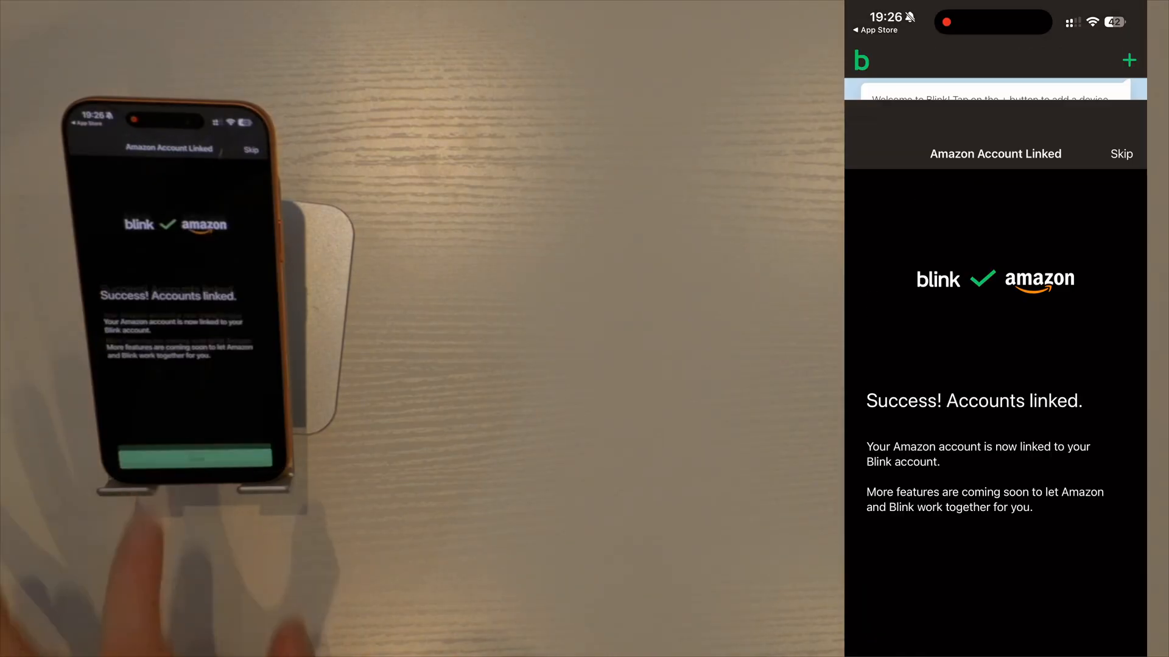
{"action": "left_click", "coordinate": [1120, 153]}
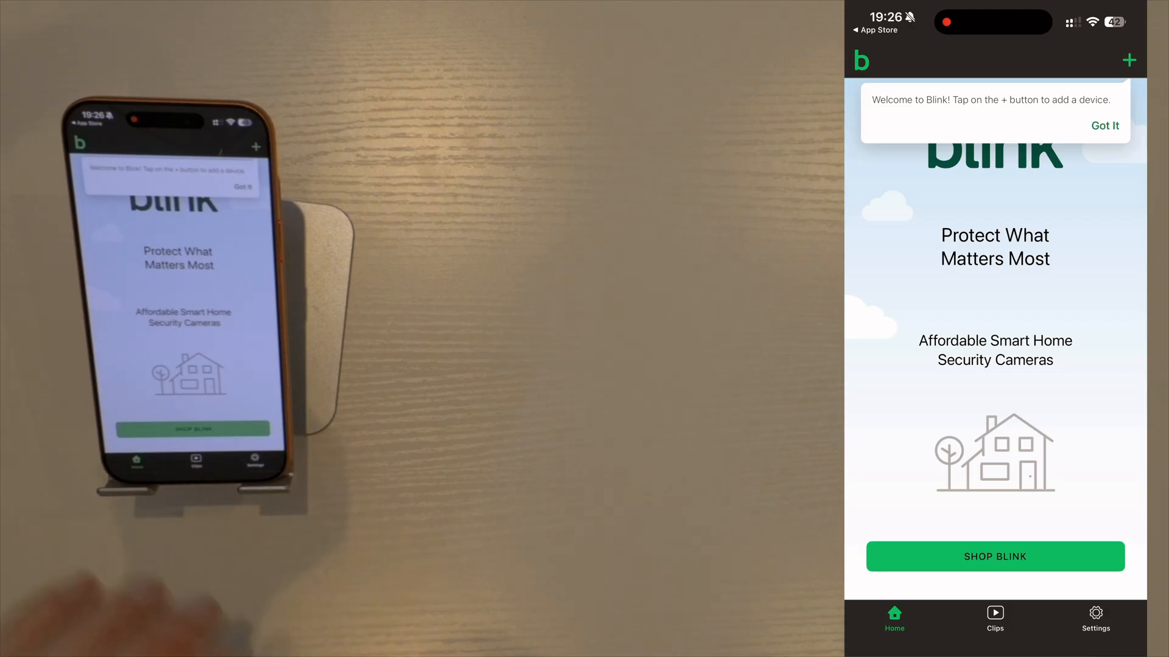
{"action": "left_click", "coordinate": [1128, 60]}
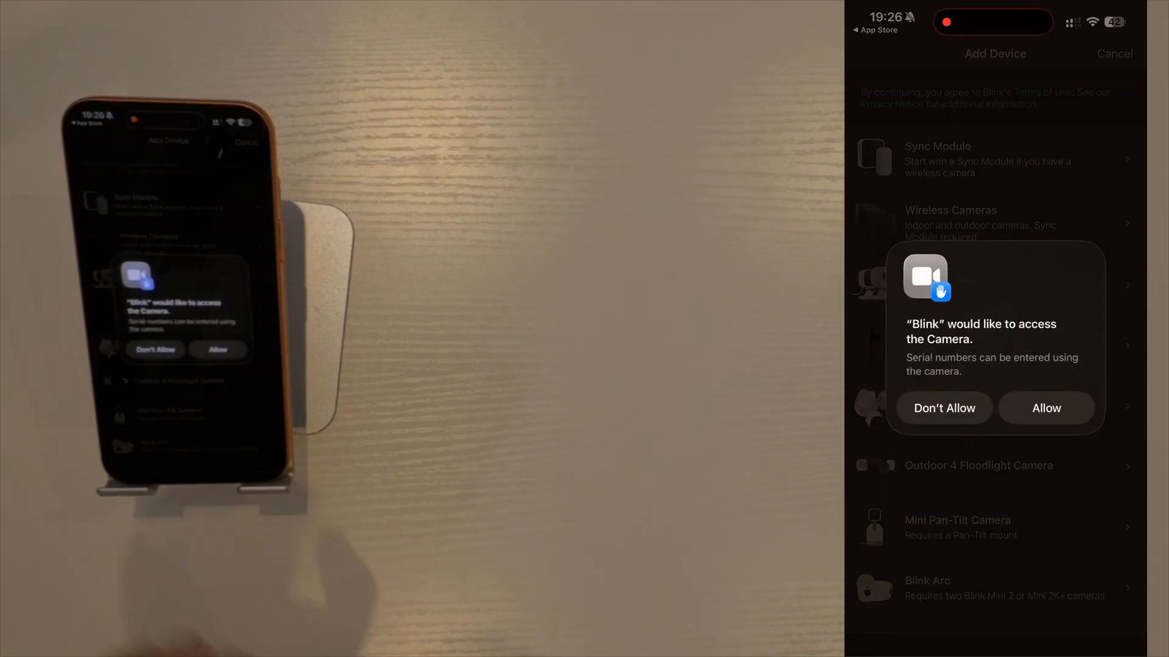
{"action": "left_click", "coordinate": [1046, 408]}
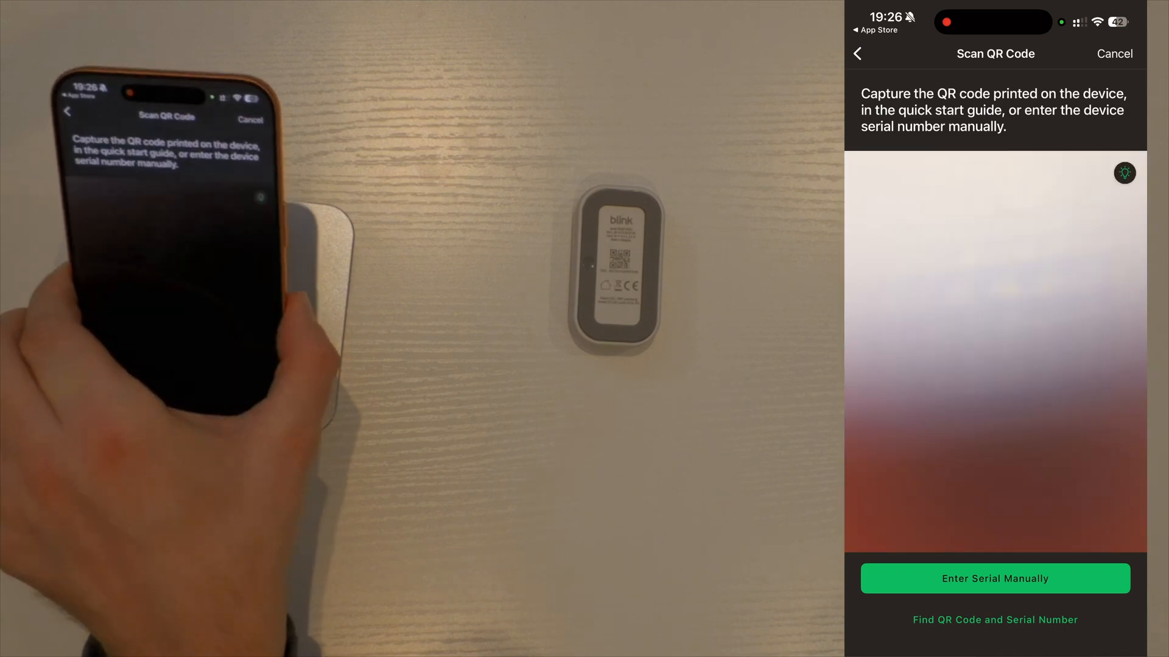
{"action": "left_click", "coordinate": [994, 579]}
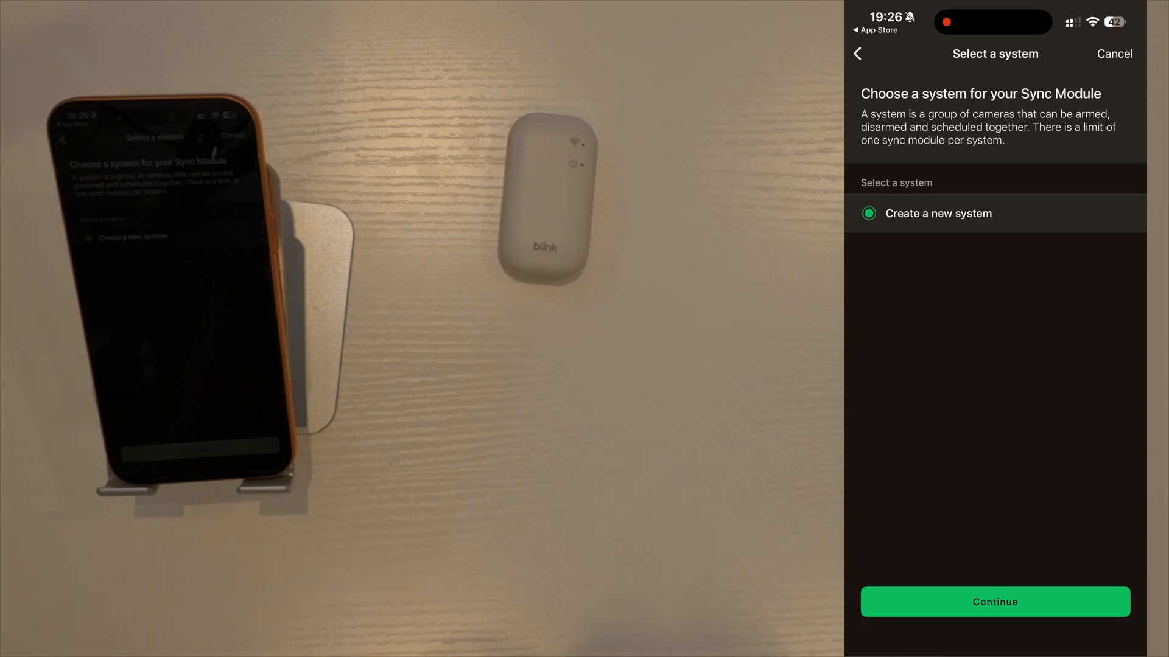
- Create a new system named 'Home'
{"action": "left_click", "coordinate": [994, 602]}
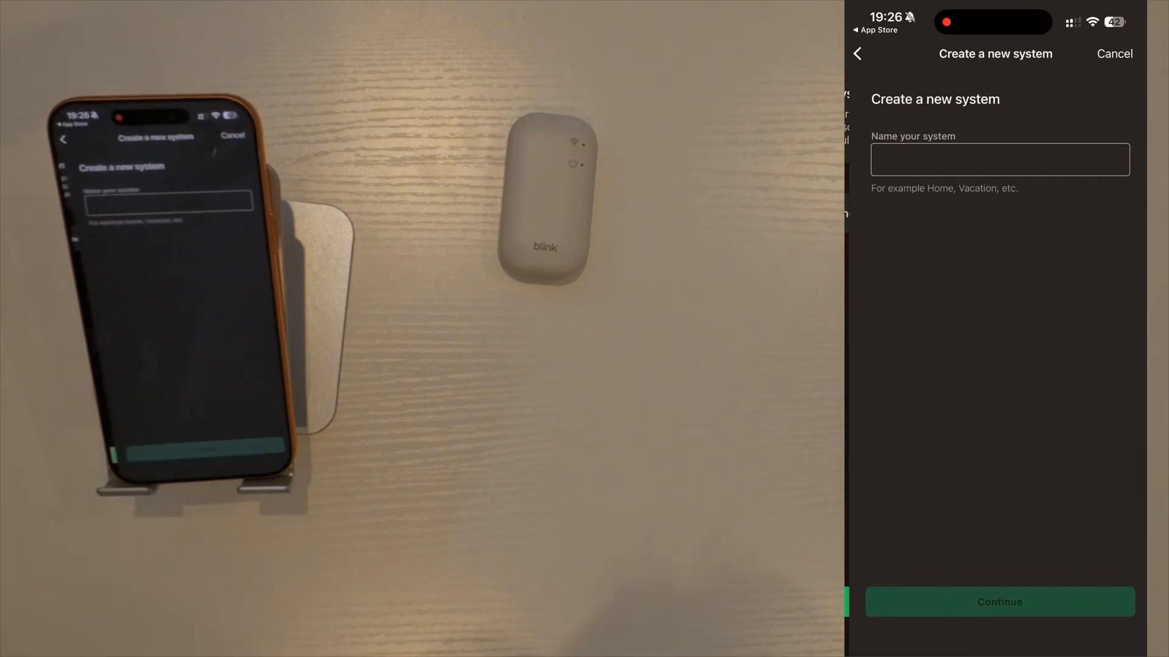
{"action": "left_click", "coordinate": [994, 159]}
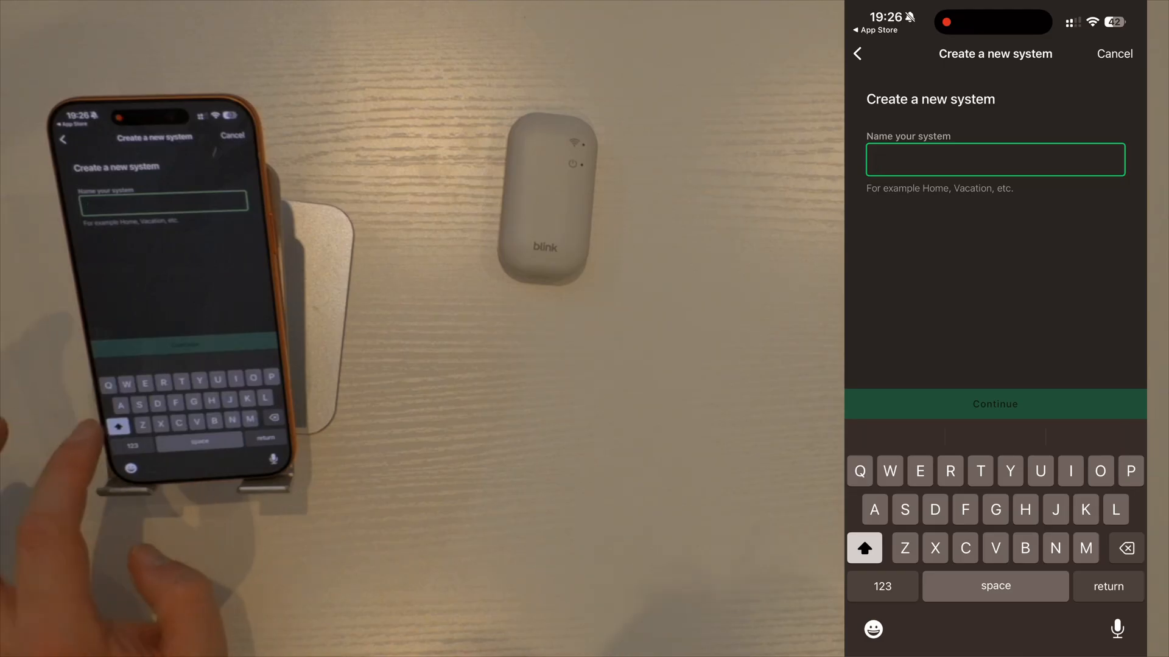
{"action": "type", "text": "Home"}
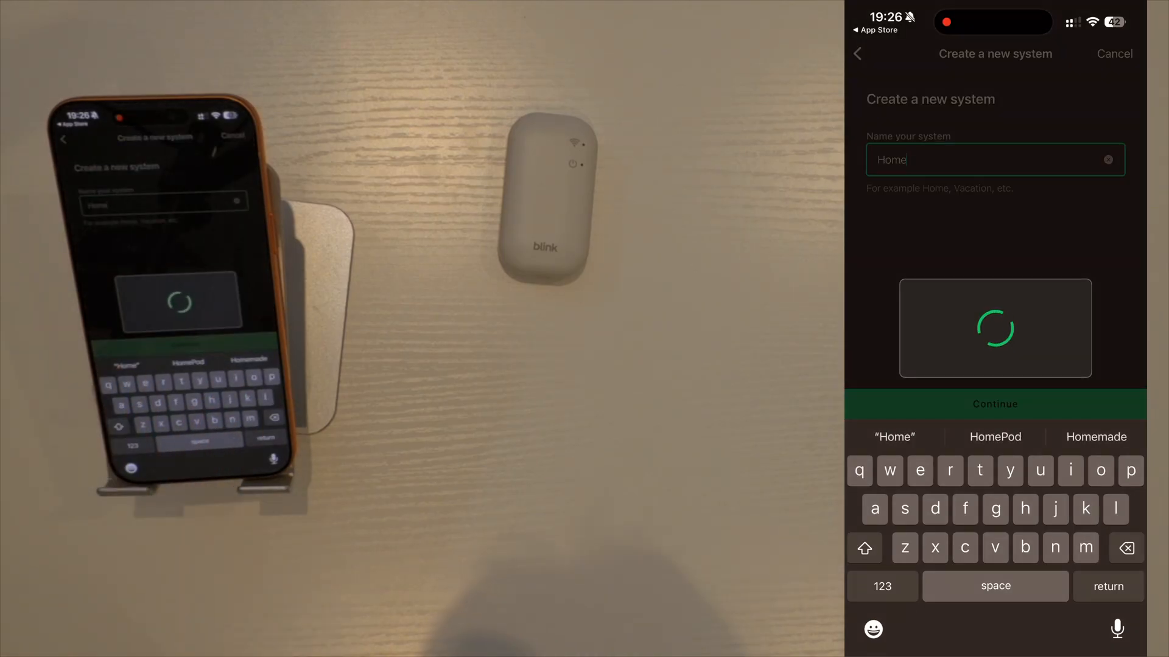
{"action": "left_click", "coordinate": [994, 404]}
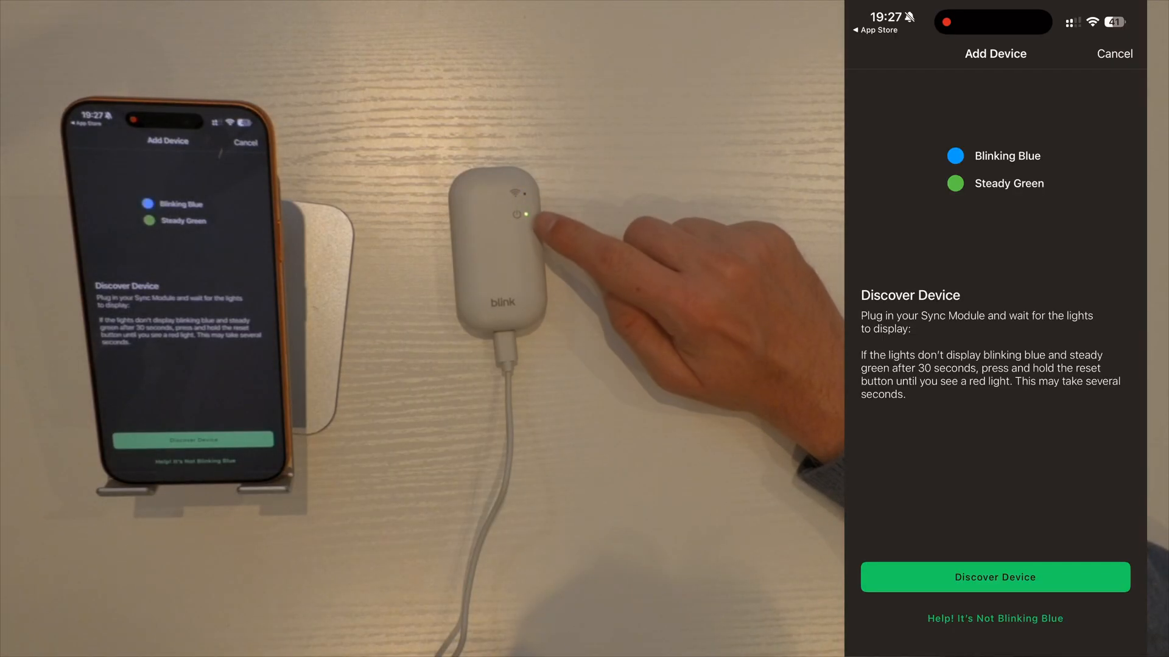
- Discover the sync module, join it to the Eero Wi-Fi, and finish adding it
{"action": "left_click", "coordinate": [994, 577]}
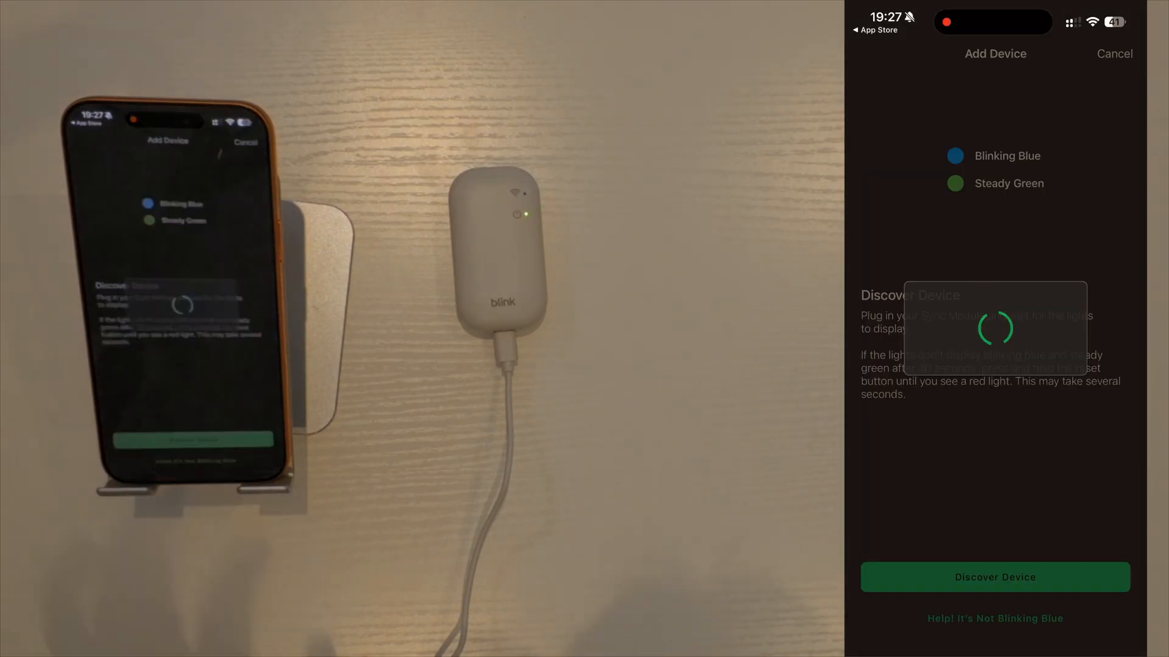
{"action": "left_click", "coordinate": [994, 577]}
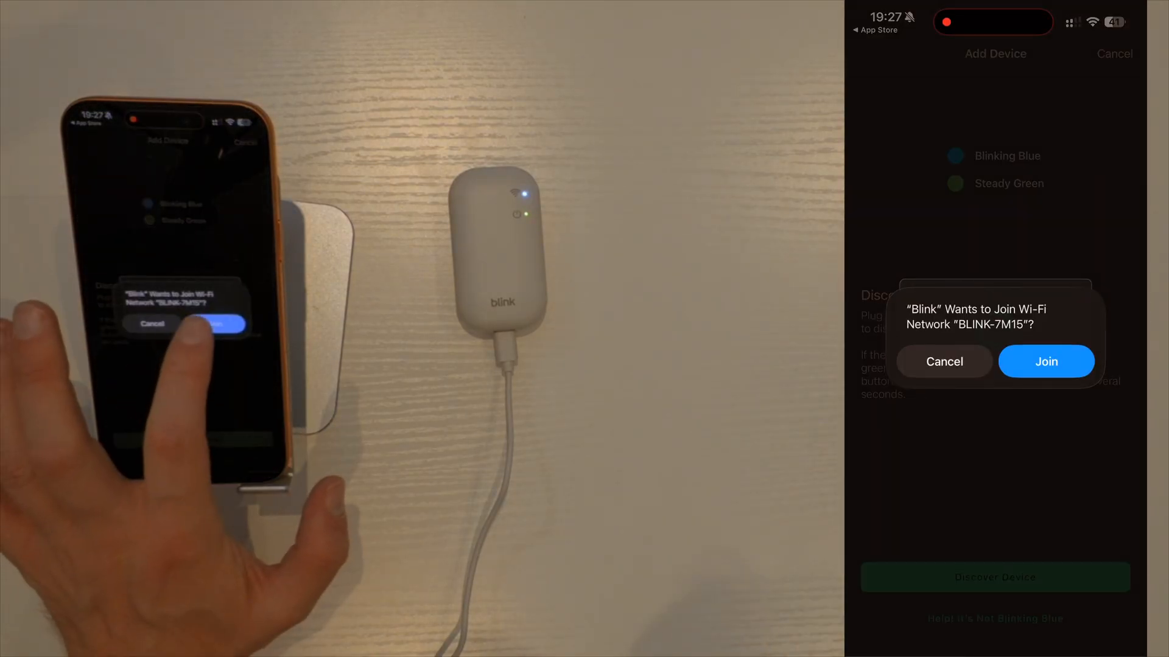
{"action": "left_click", "coordinate": [1046, 362]}
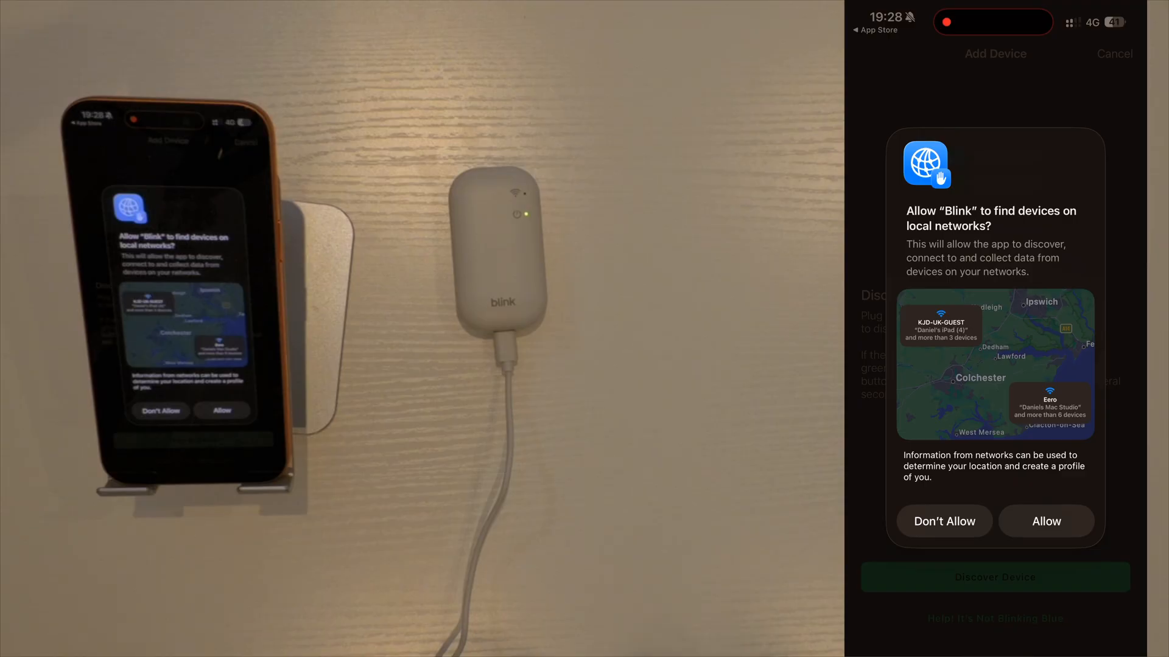
{"action": "left_click", "coordinate": [1045, 521]}
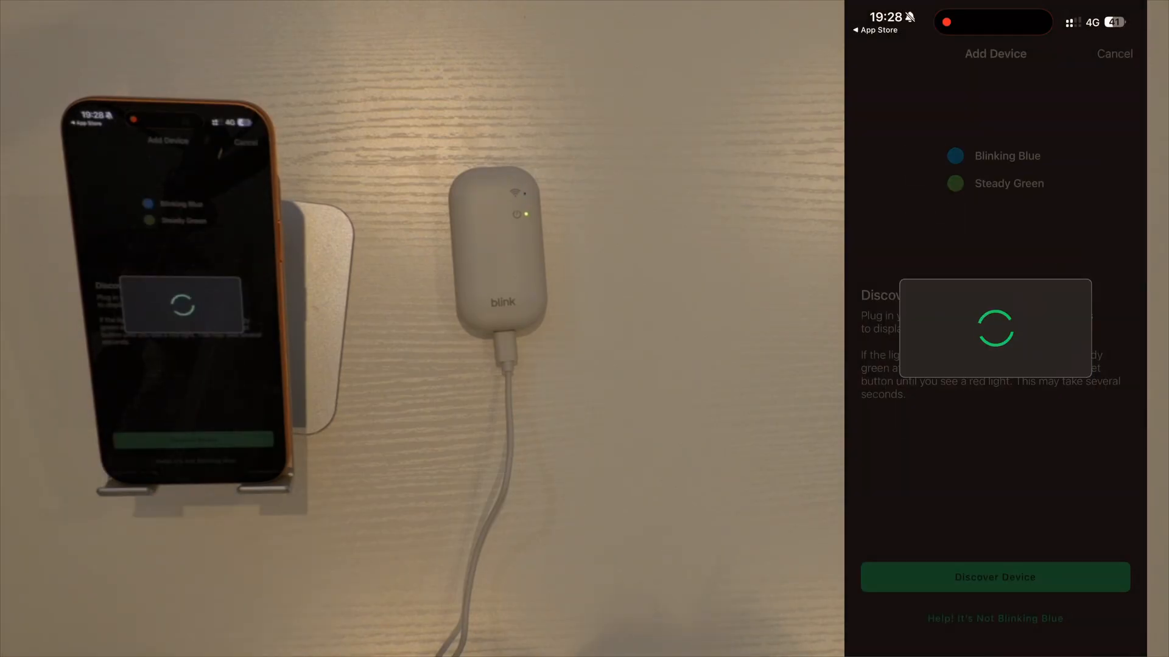
{"action": "left_click", "coordinate": [994, 577]}
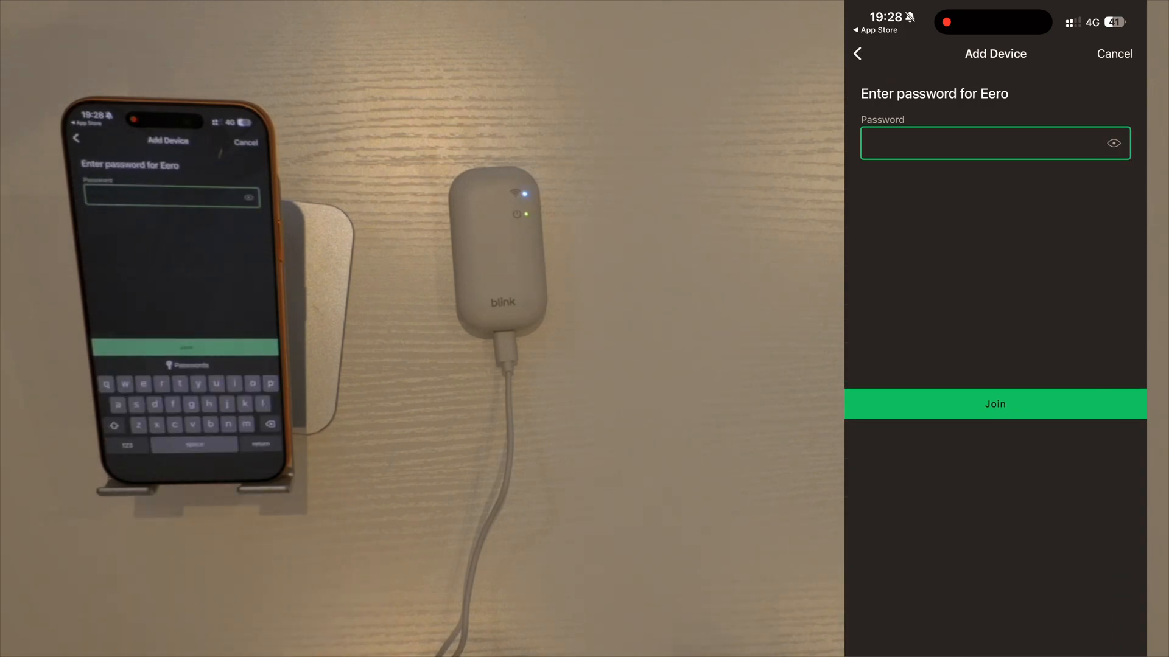
{"action": "left_click", "coordinate": [994, 404]}
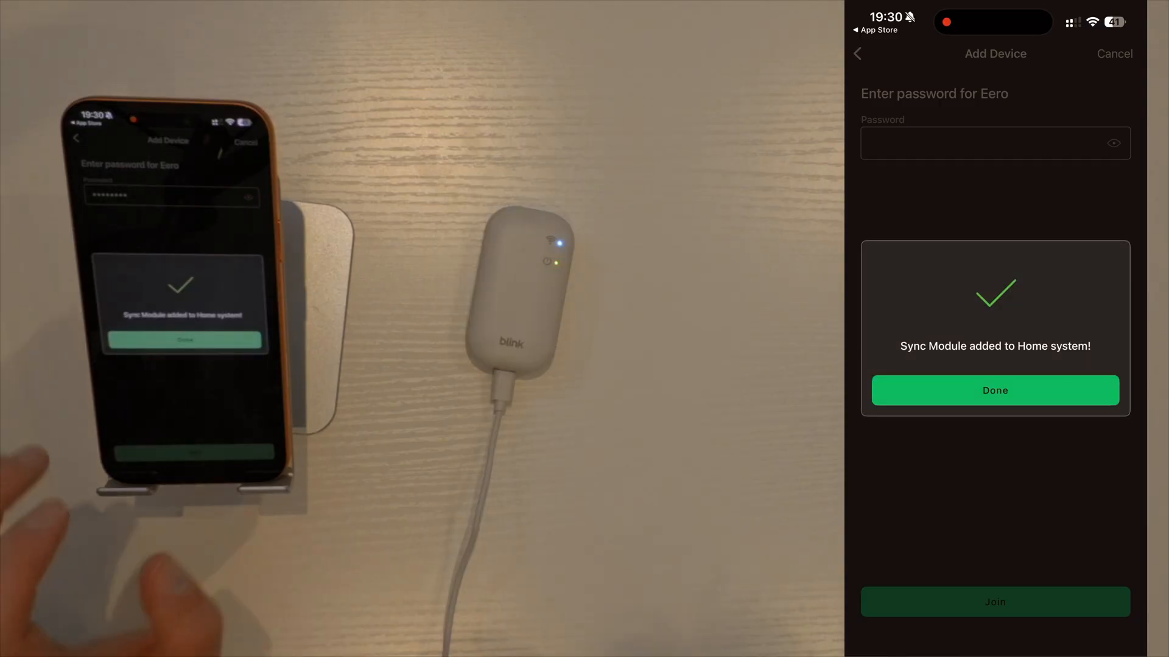
{"action": "left_click", "coordinate": [994, 389]}
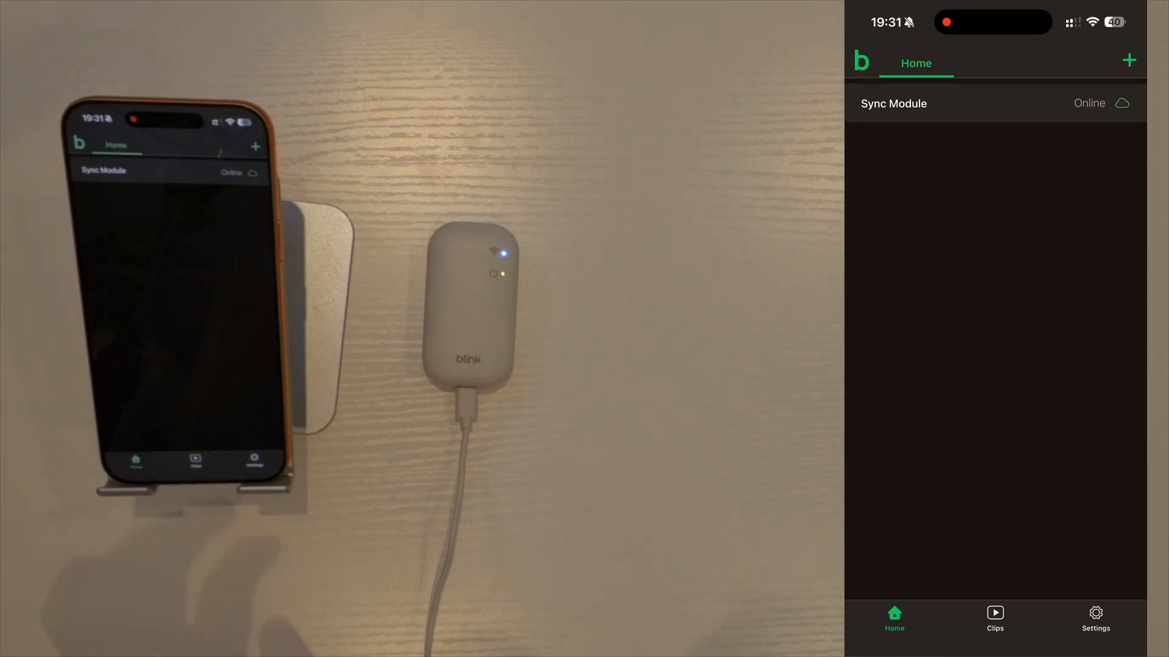
- Scan the Outdoor 4 camera into the Home system and acknowledge the Plus Plan trial
{"action": "left_click", "coordinate": [1129, 59]}
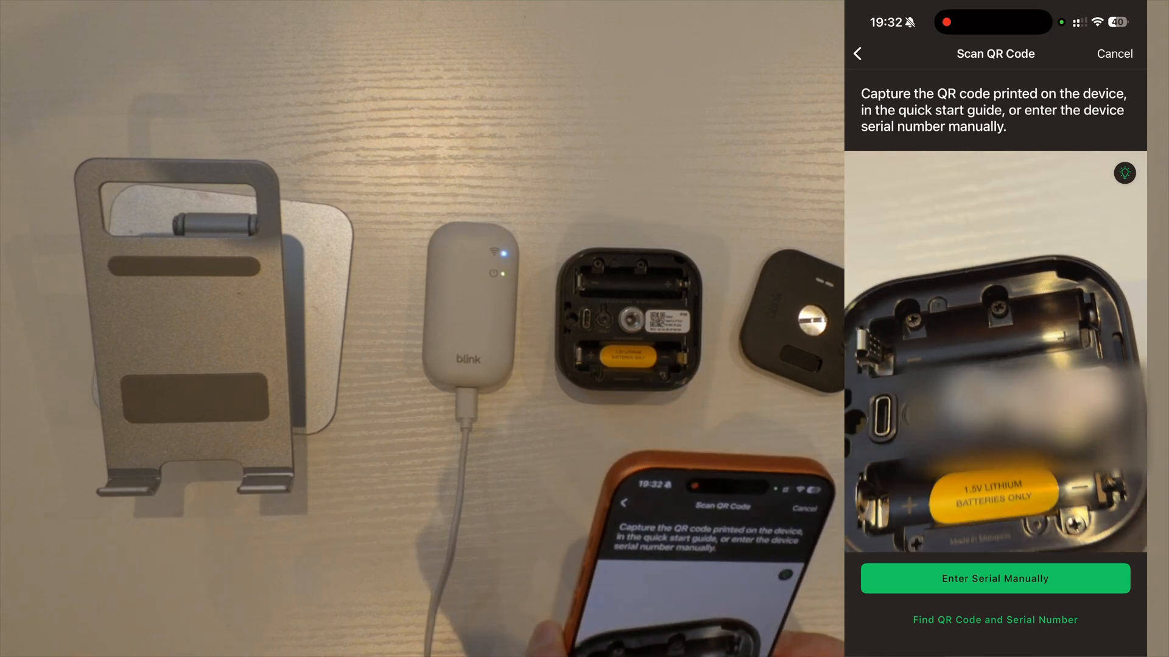
{"action": "left_click", "coordinate": [994, 578]}
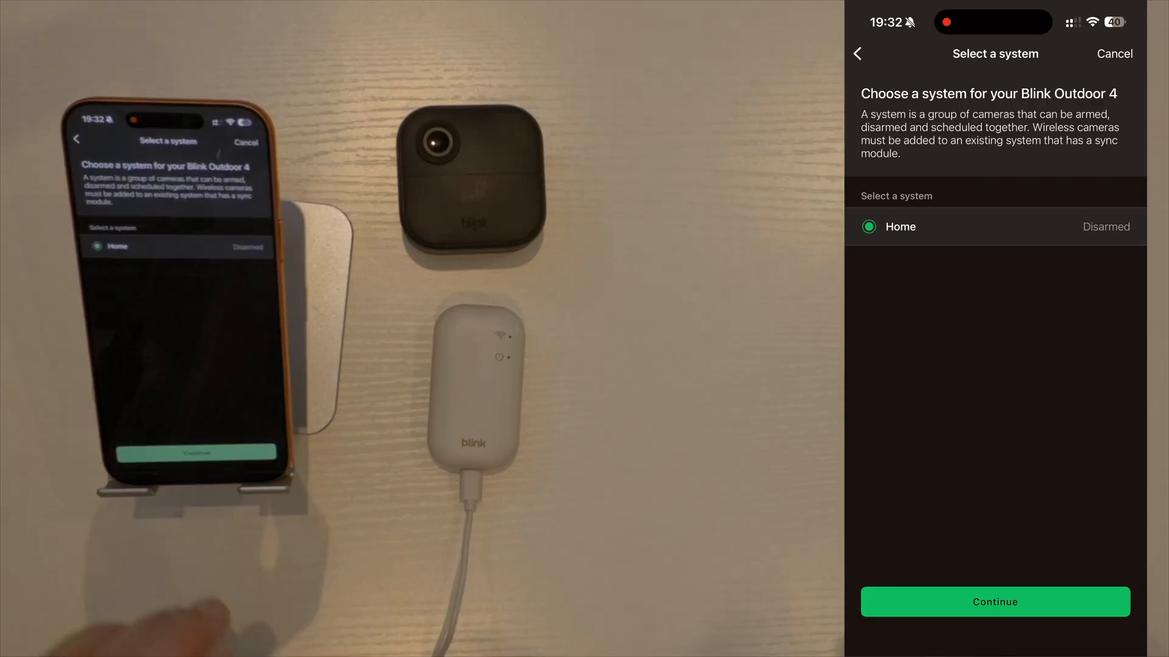
{"action": "left_click", "coordinate": [994, 602]}
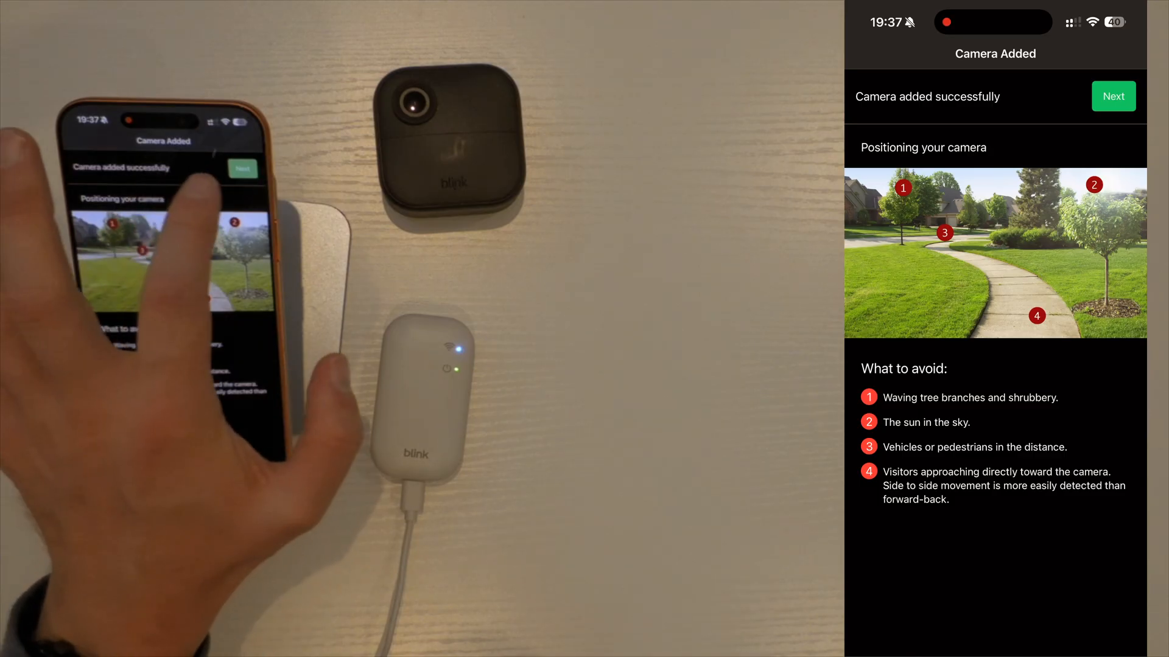
{"action": "left_click", "coordinate": [1113, 96]}
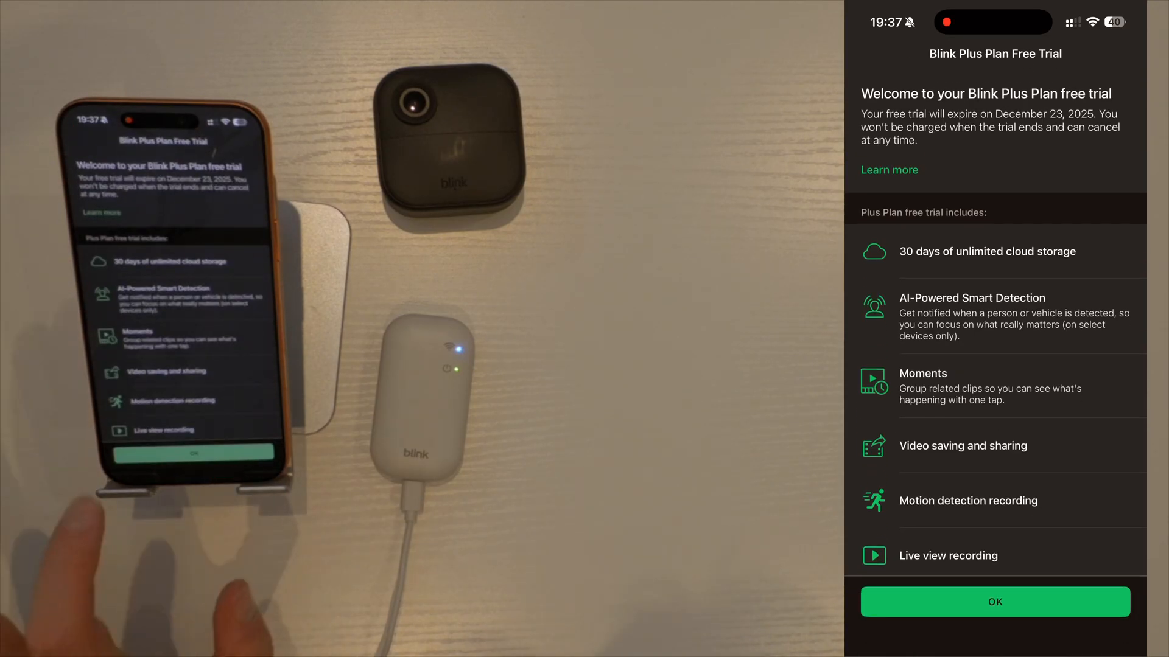
{"action": "left_click", "coordinate": [994, 601]}
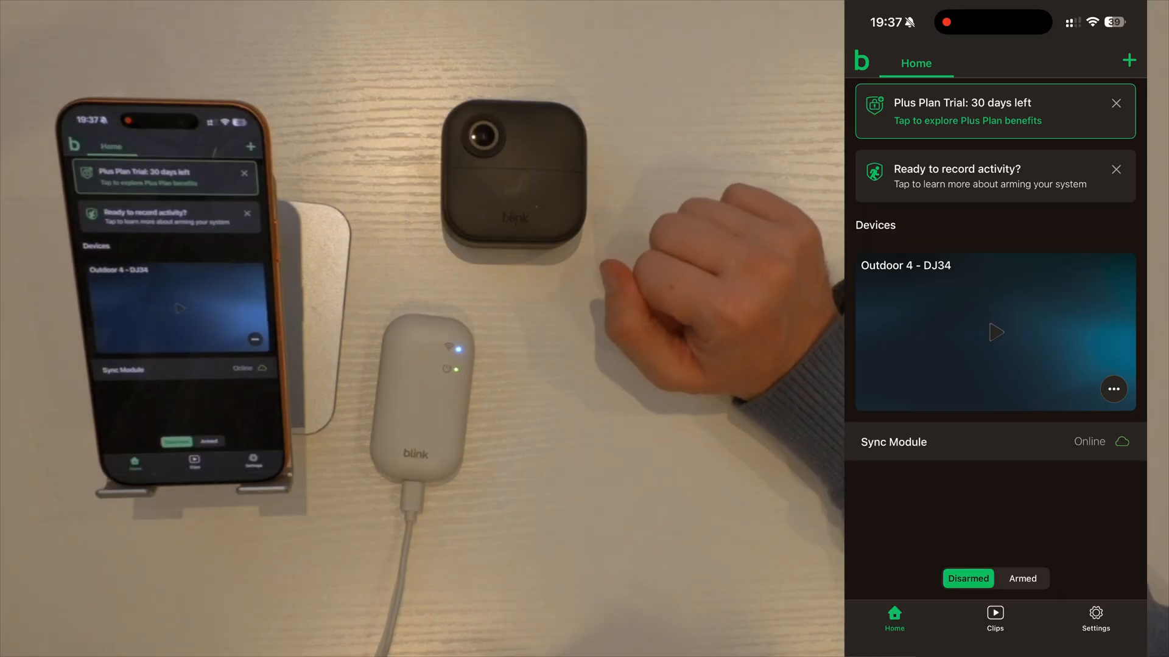
{"action": "left_click", "coordinate": [995, 332]}
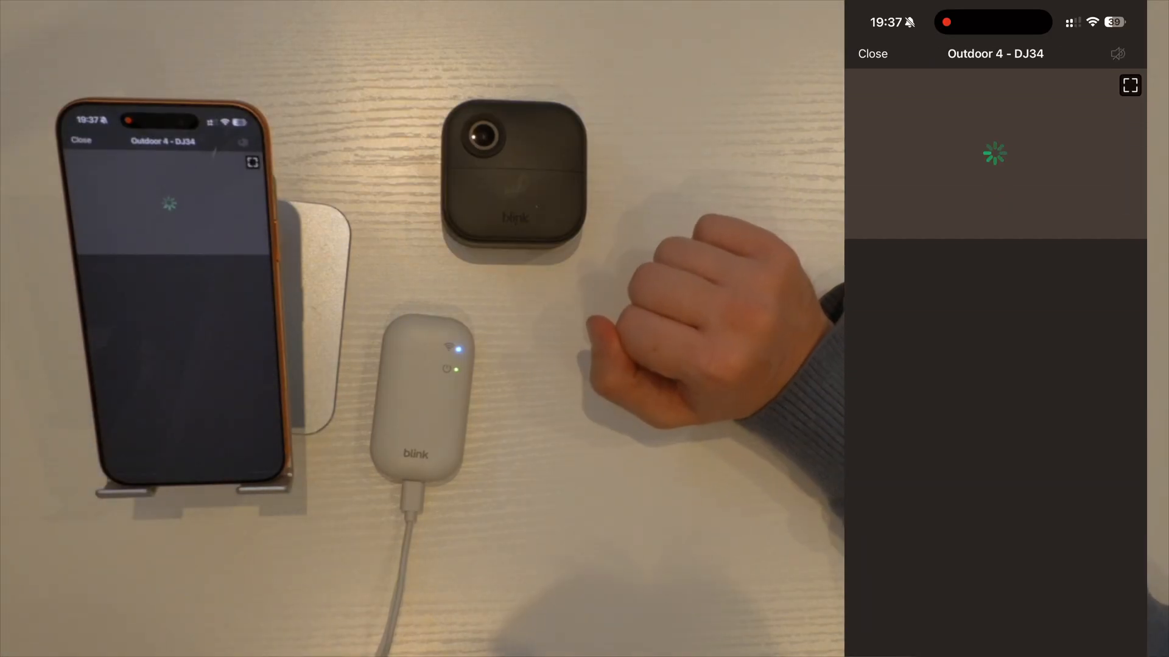
{"action": "left_click", "coordinate": [1118, 54]}
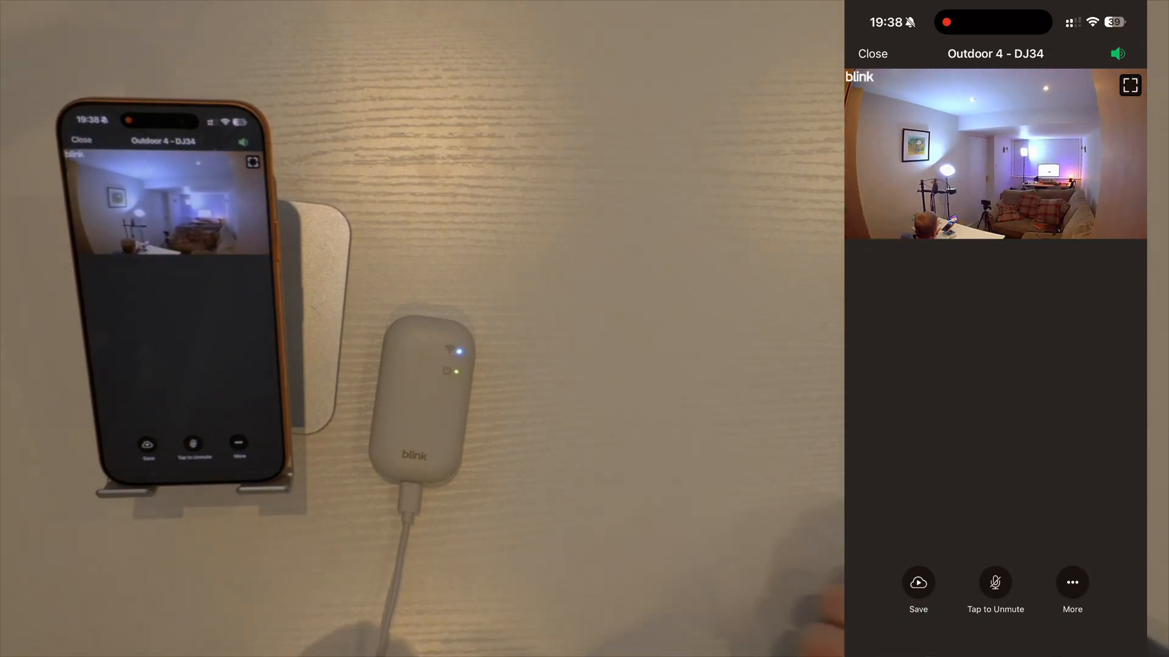
{"action": "left_click", "coordinate": [870, 54]}
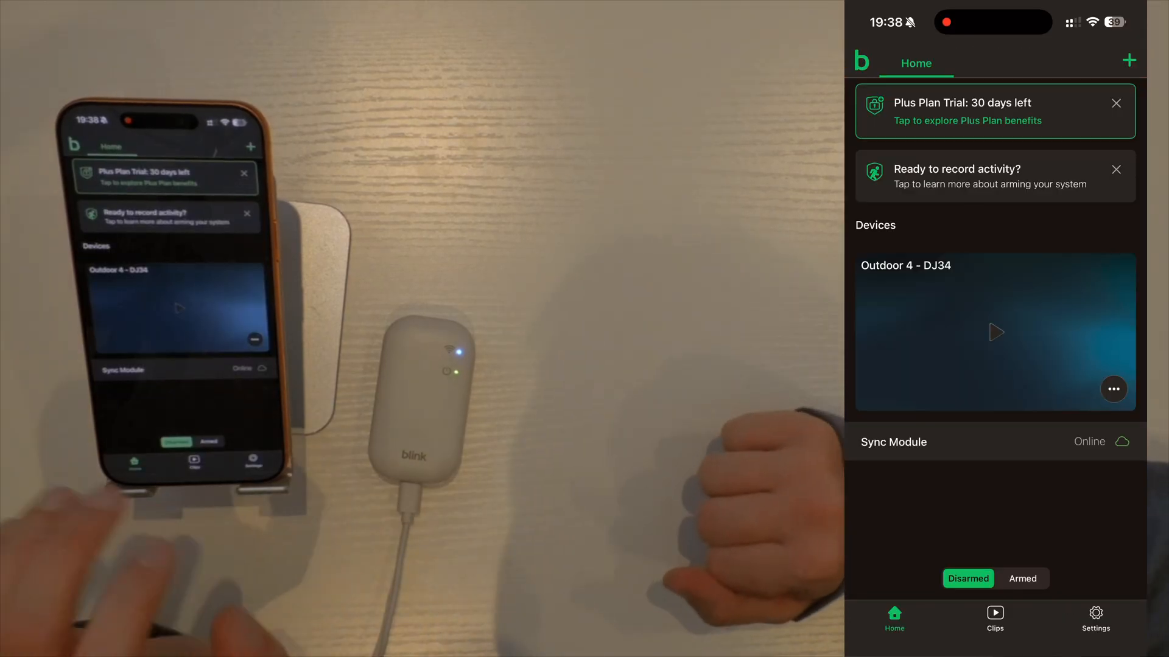
- Arm the Home system and bring up the Outdoor 4 - DJ34 camera's quick options
{"action": "left_click", "coordinate": [1113, 388]}
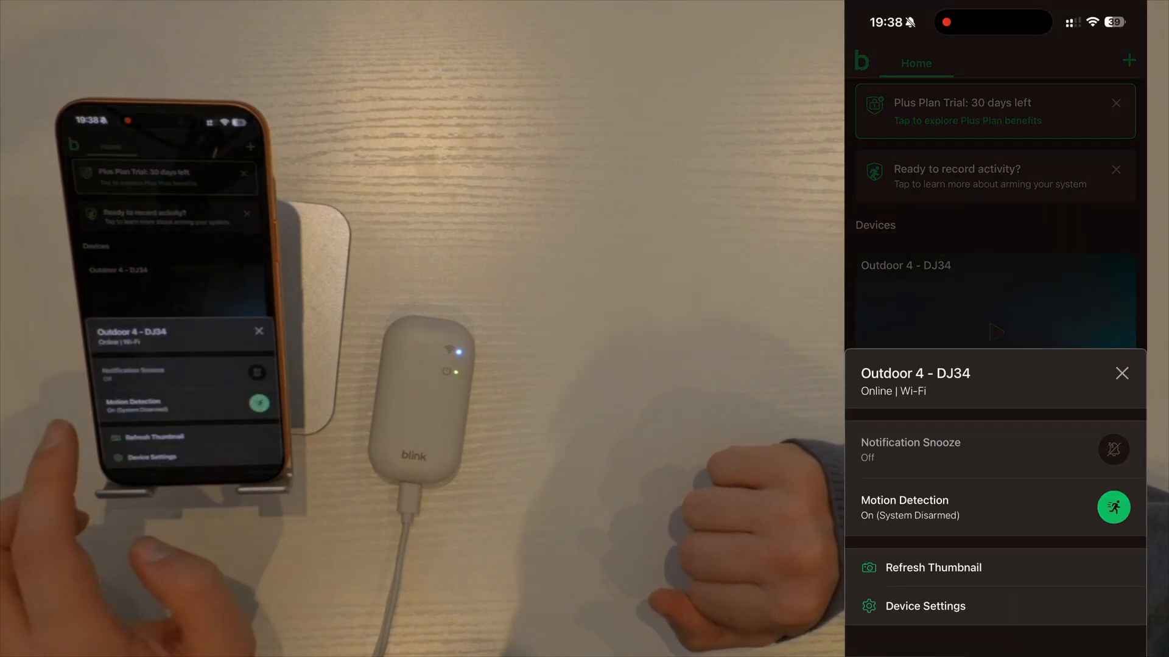
{"action": "left_click", "coordinate": [1122, 373]}
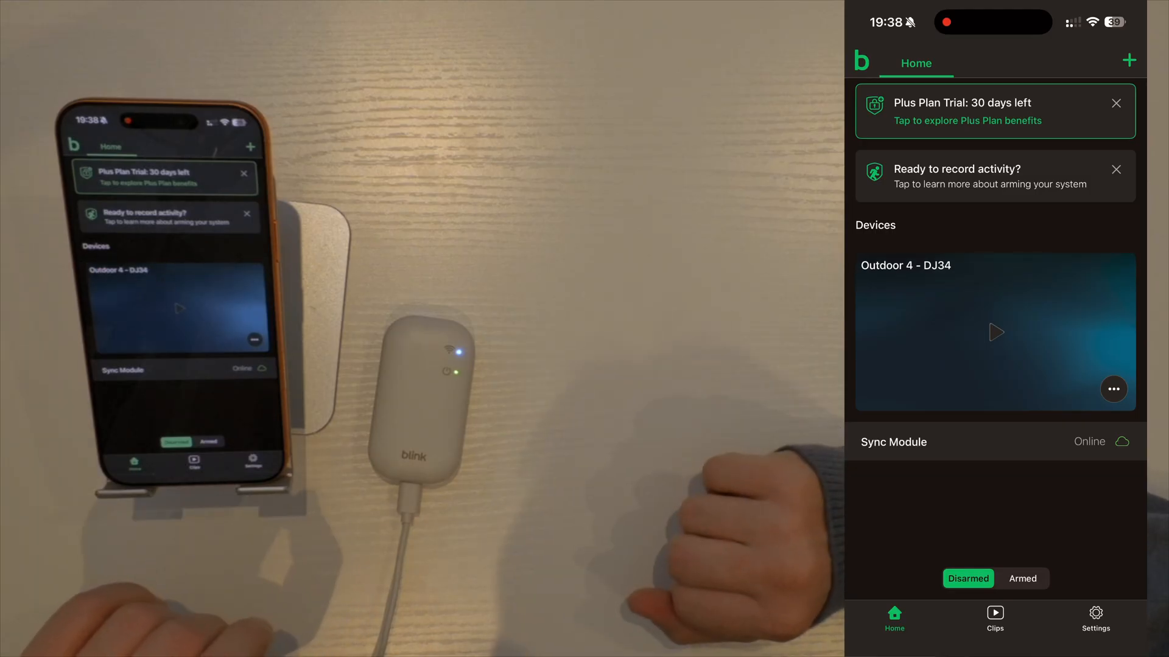
{"action": "left_click", "coordinate": [1113, 388]}
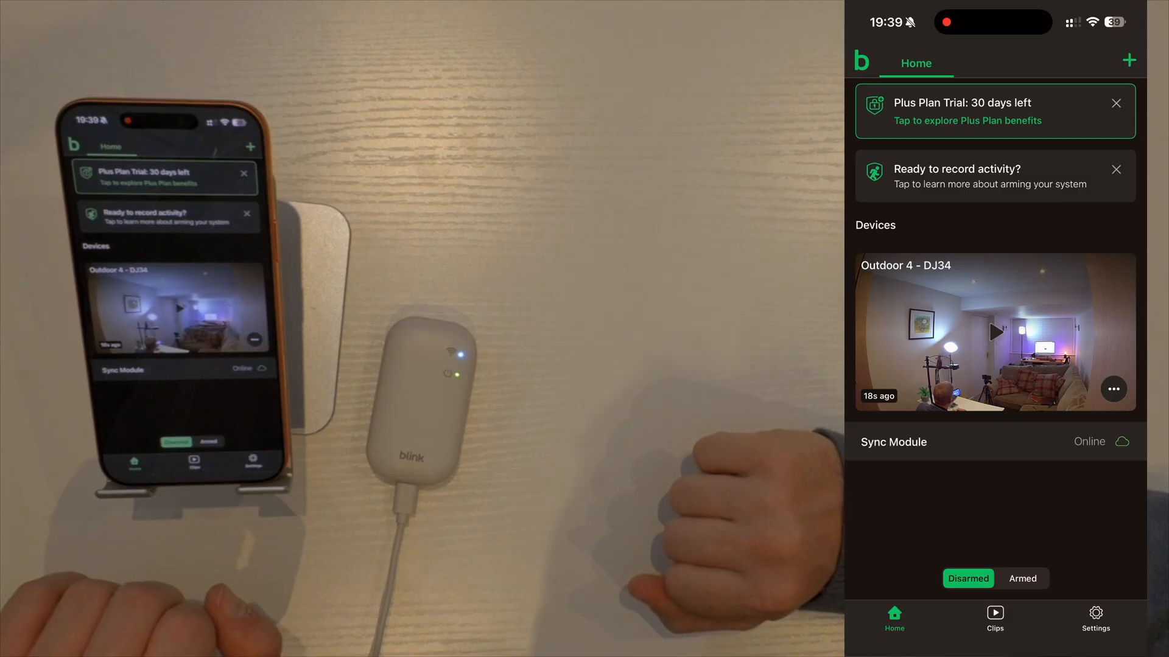
{"action": "left_click", "coordinate": [1022, 578]}
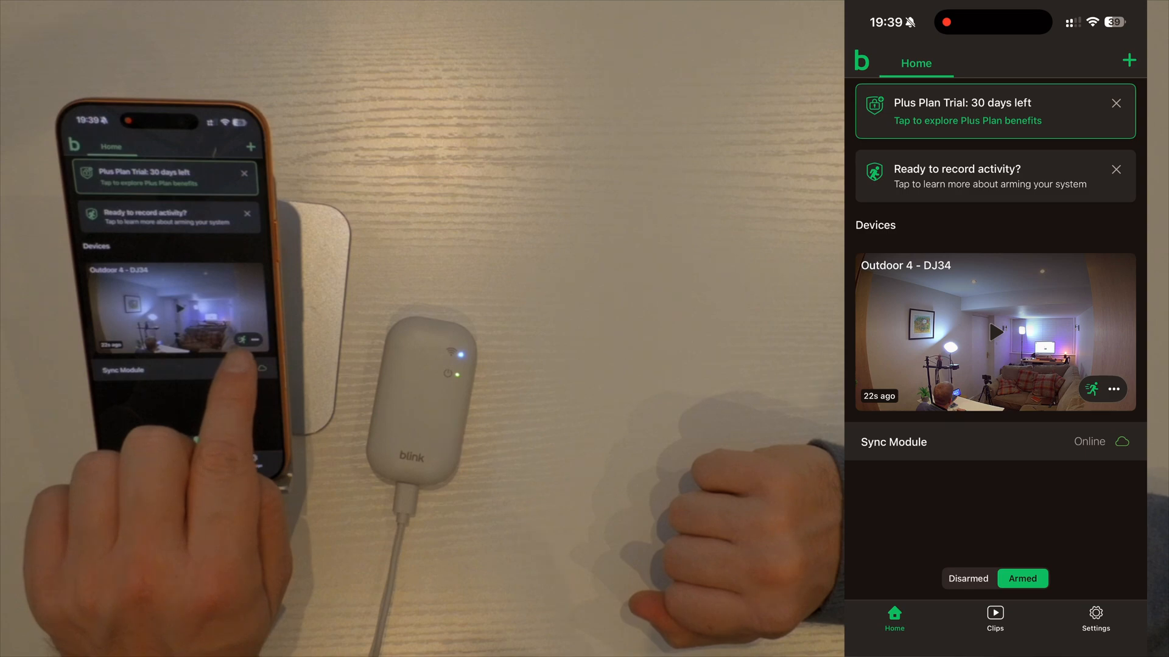
{"action": "left_click", "coordinate": [1113, 388]}
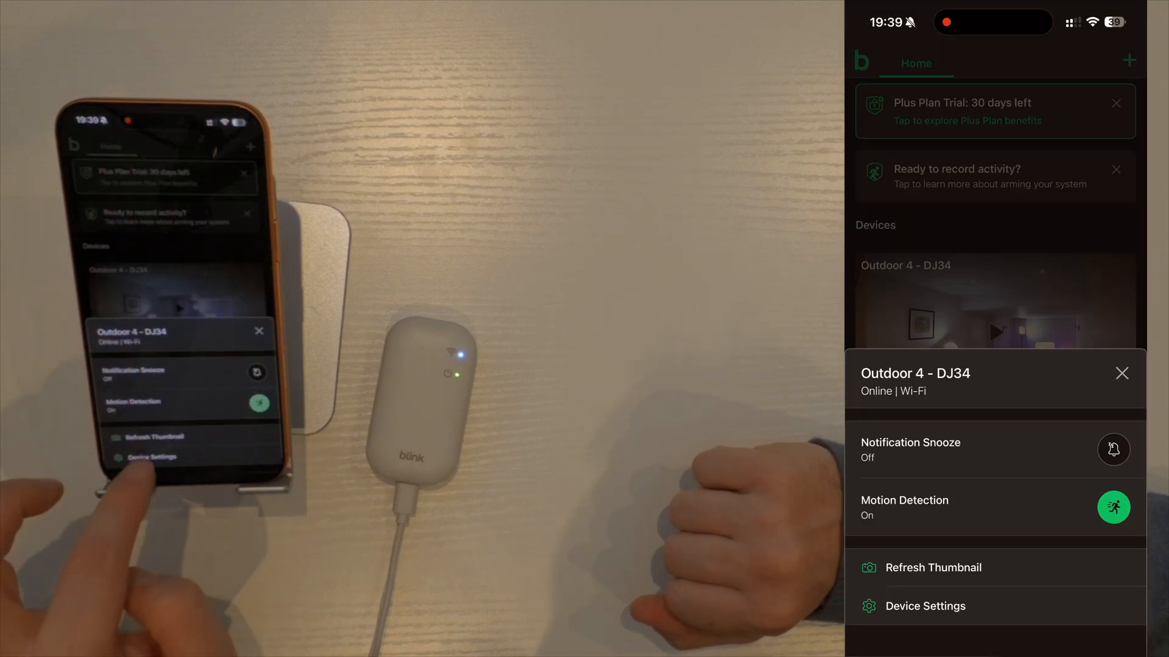
- Rename the Outdoor 4 camera to 'Garden' and set its status LED to When Recording
{"action": "left_click", "coordinate": [925, 607]}
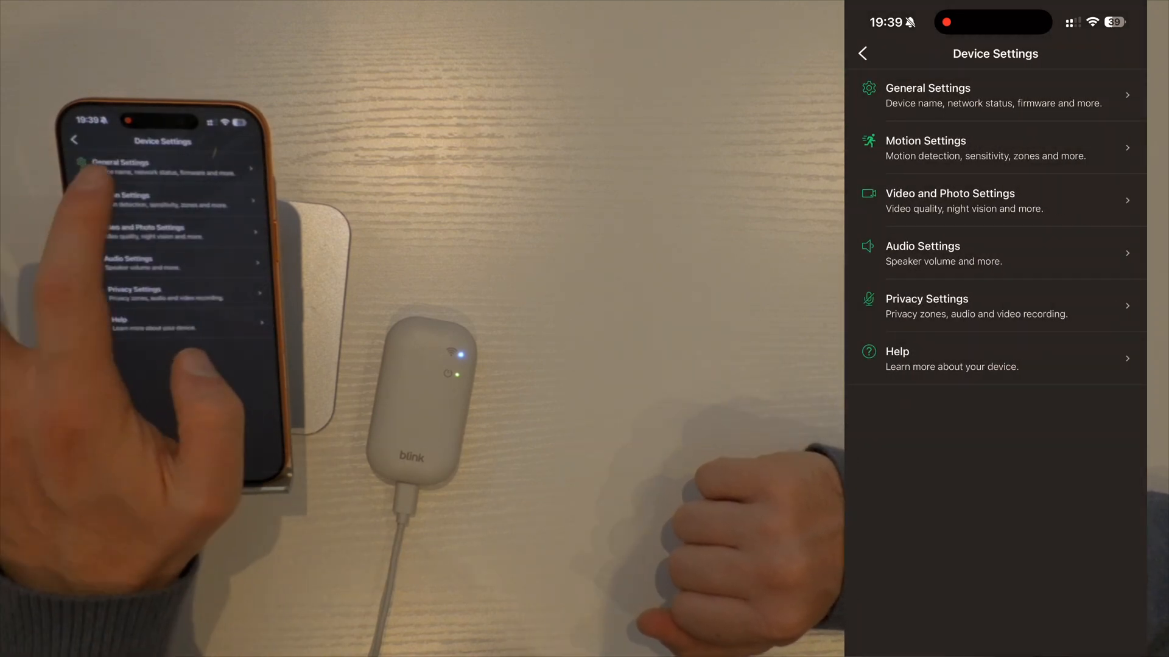
{"action": "left_click", "coordinate": [928, 95]}
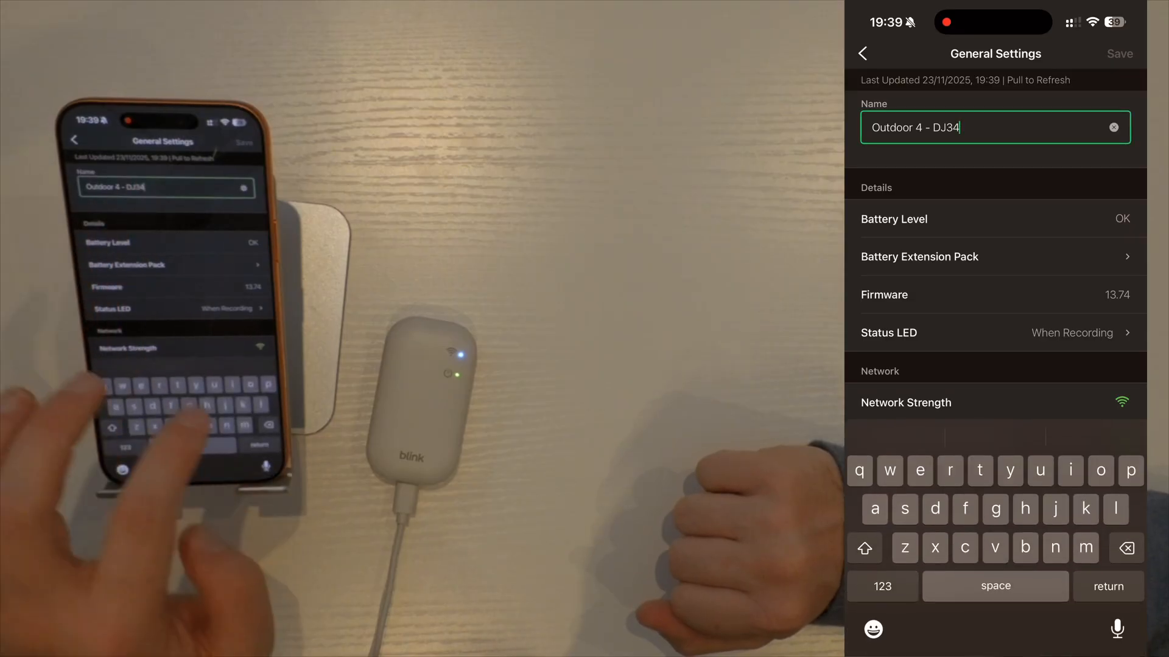
{"action": "left_click", "coordinate": [1113, 126]}
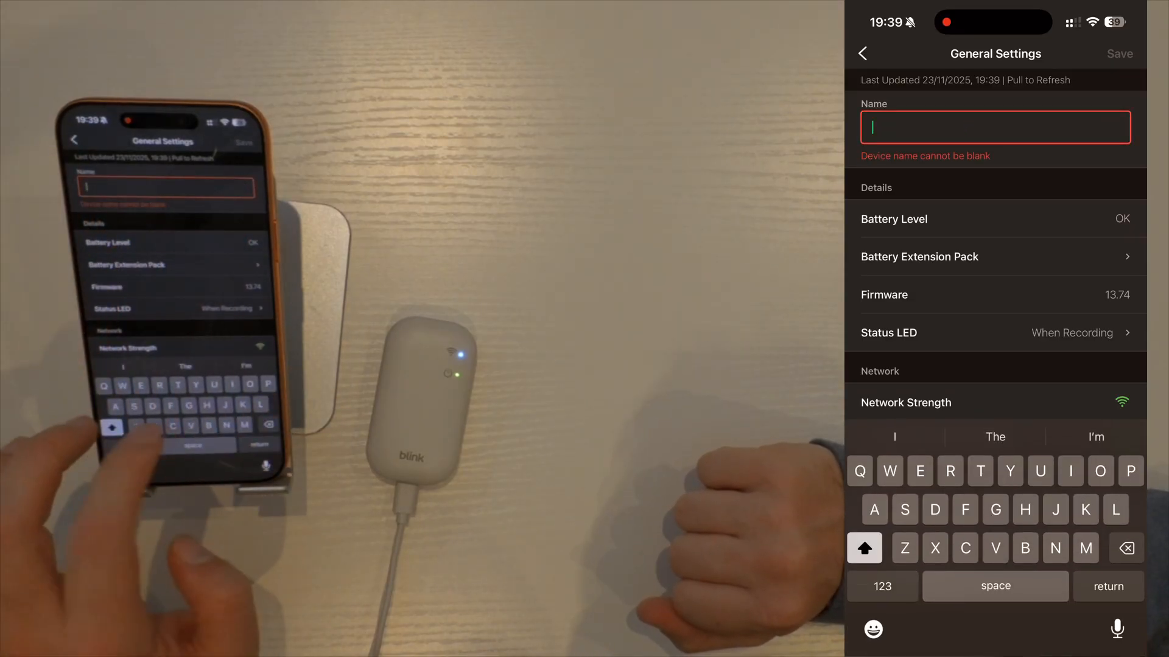
{"action": "type", "text": "Garden"}
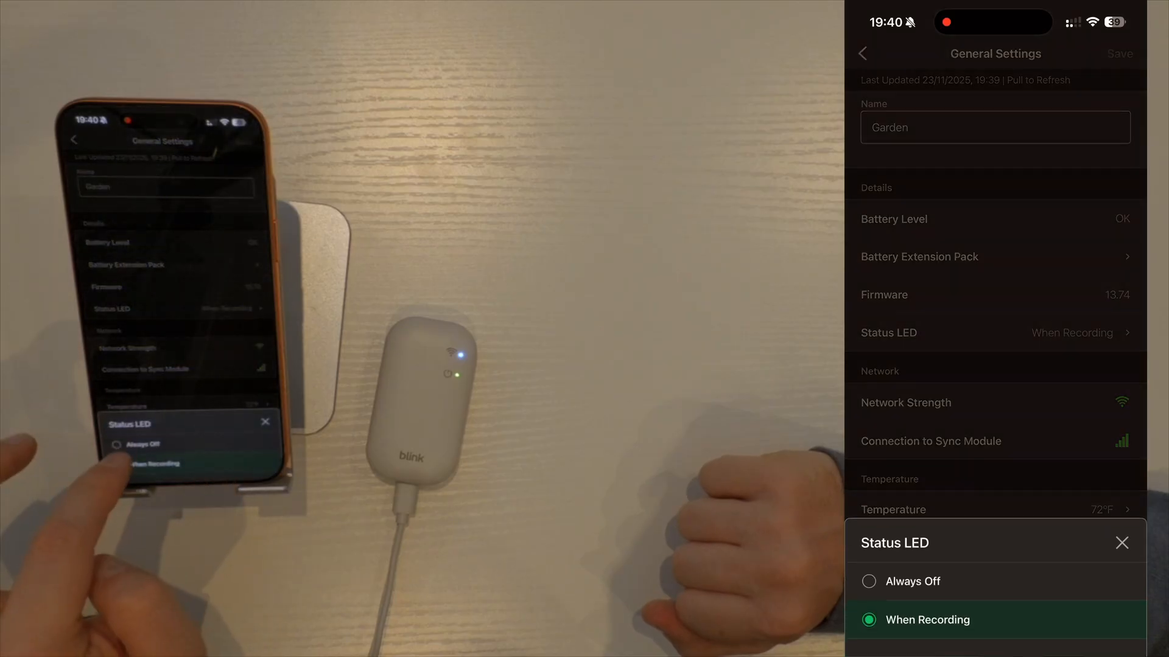
{"action": "left_click", "coordinate": [1121, 542]}
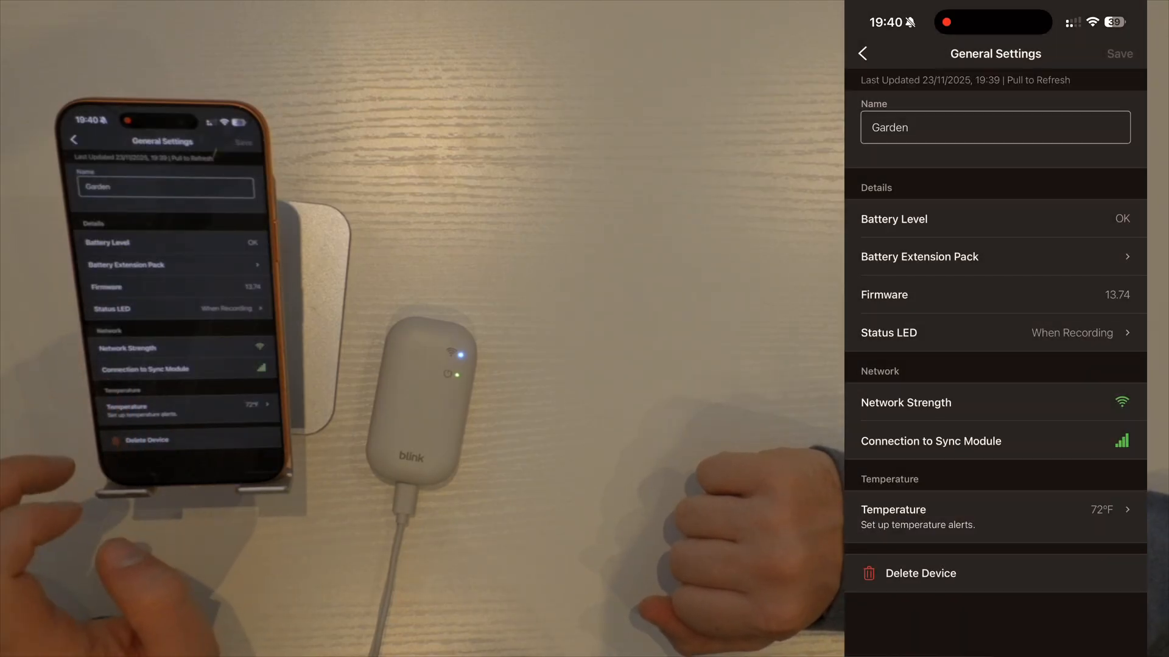
{"action": "left_click", "coordinate": [862, 53]}
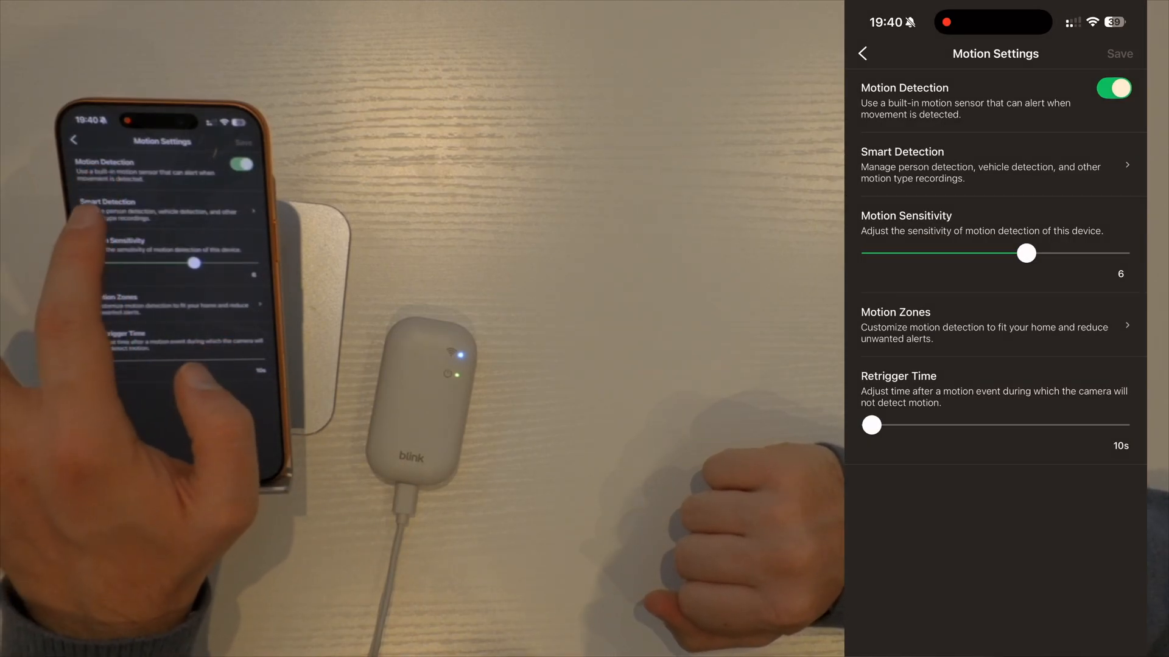
- Keep Smart Detection recording person, vehicle and other motion, and confirm the activity zones
{"action": "left_click", "coordinate": [995, 165]}
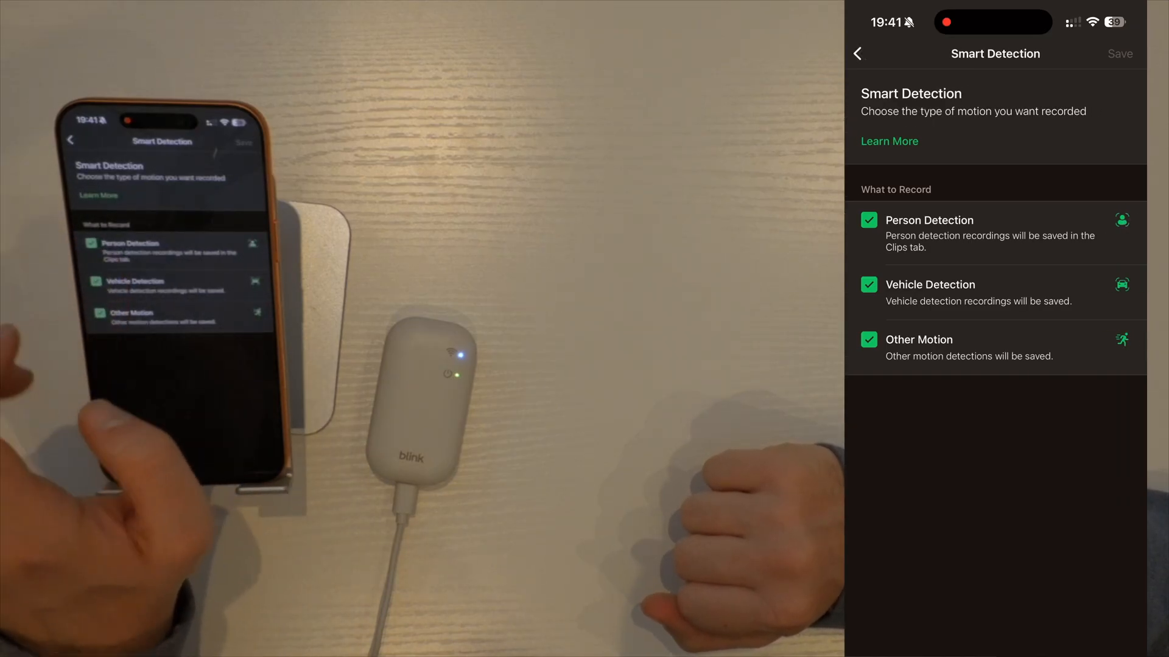
{"action": "left_click", "coordinate": [862, 53]}
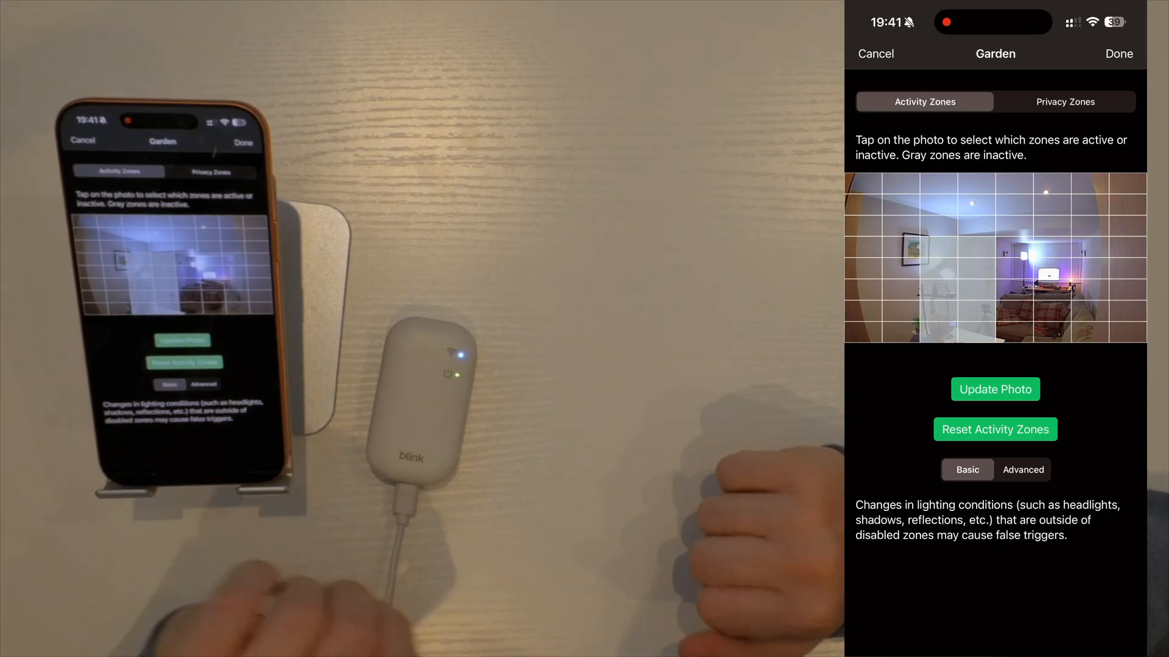
{"action": "left_click", "coordinate": [1064, 102]}
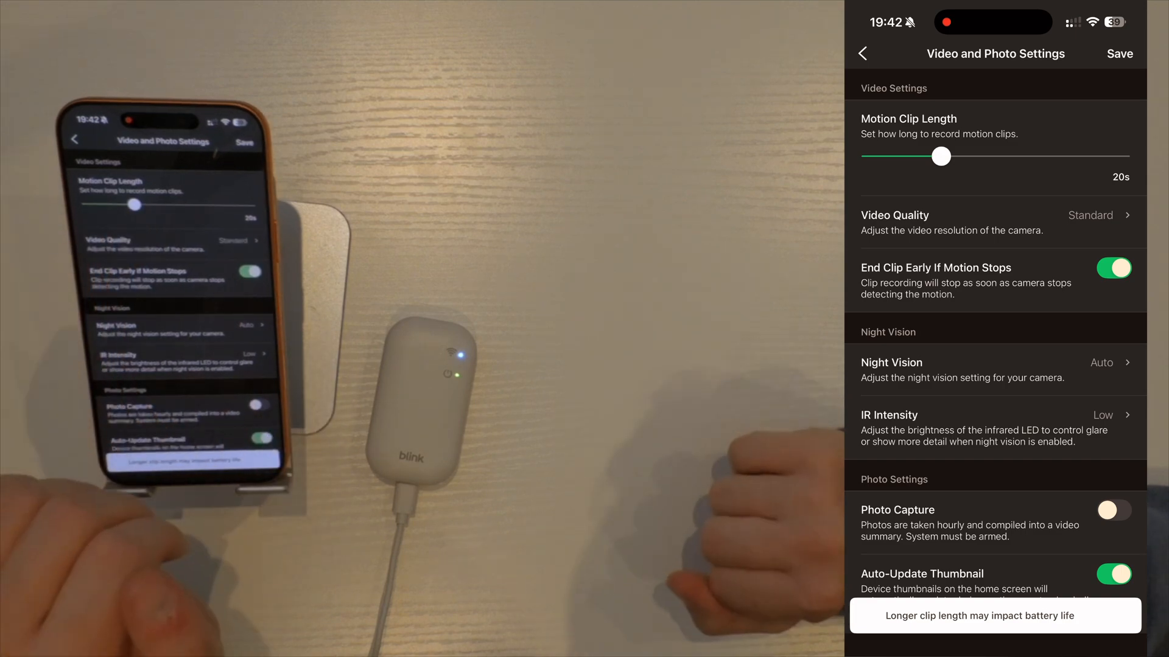
- Keep night vision on Auto, enable hourly photo capture, save, and return home
{"action": "left_click", "coordinate": [994, 222]}
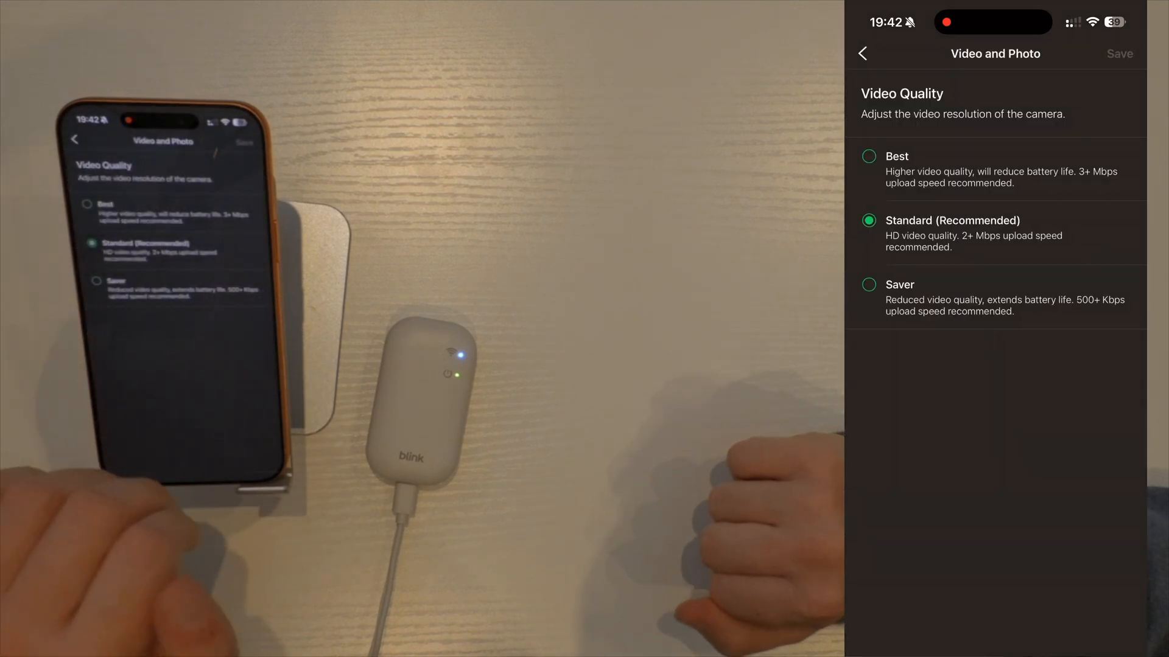
{"action": "left_click", "coordinate": [869, 156]}
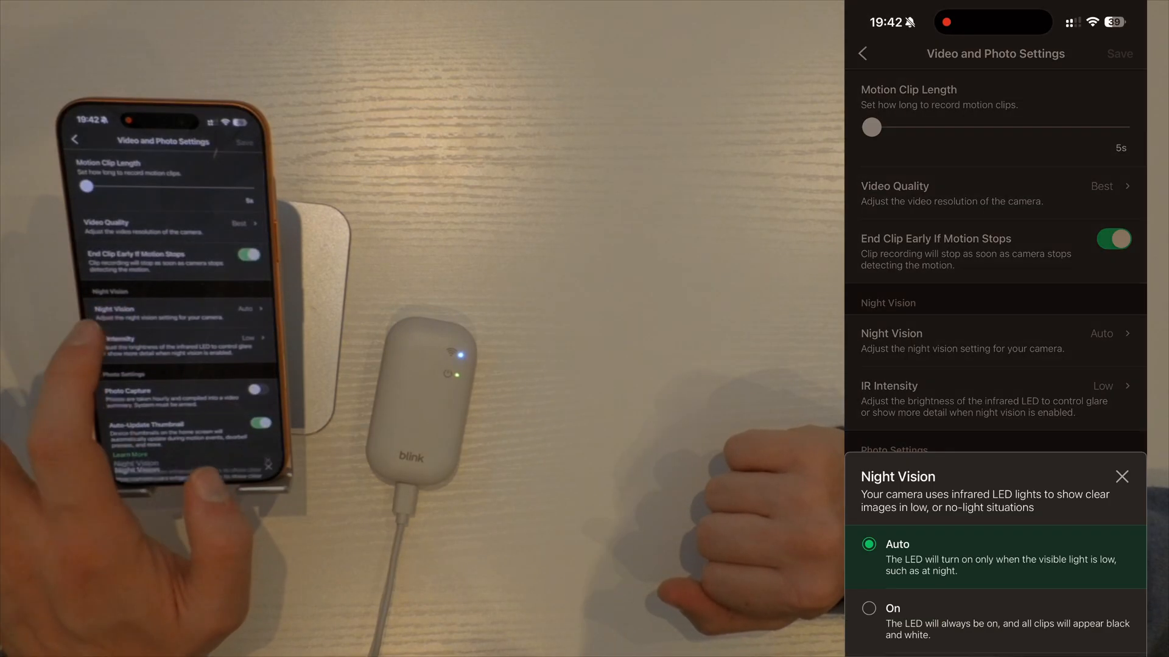
{"action": "left_click", "coordinate": [1122, 477]}
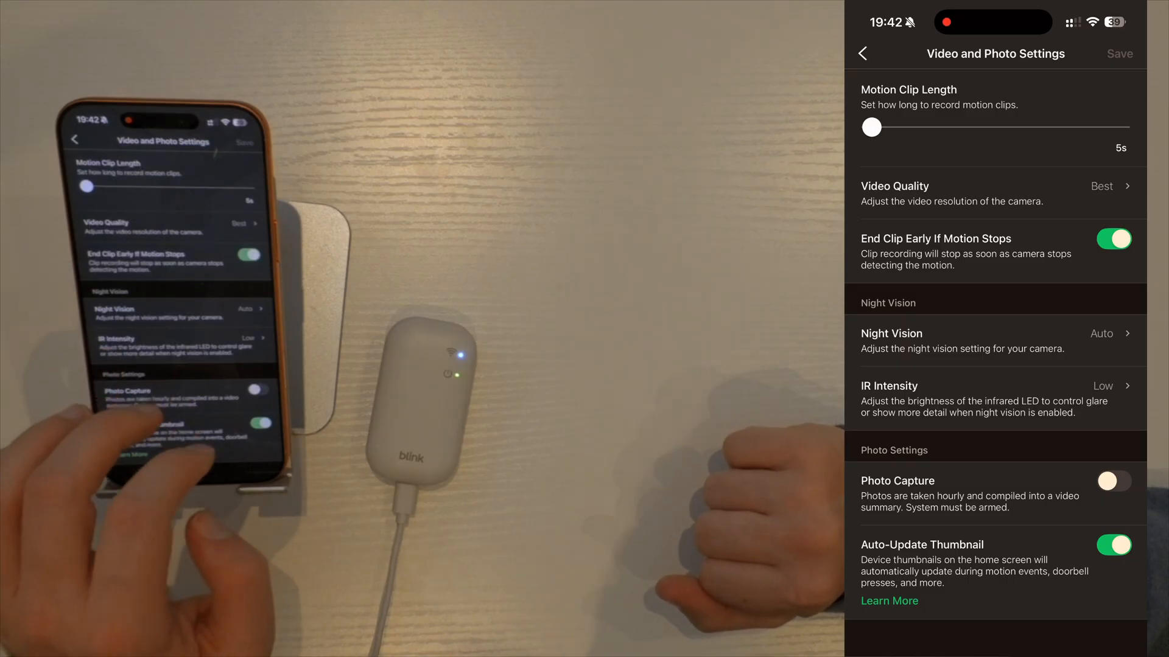
{"action": "left_click", "coordinate": [1113, 481]}
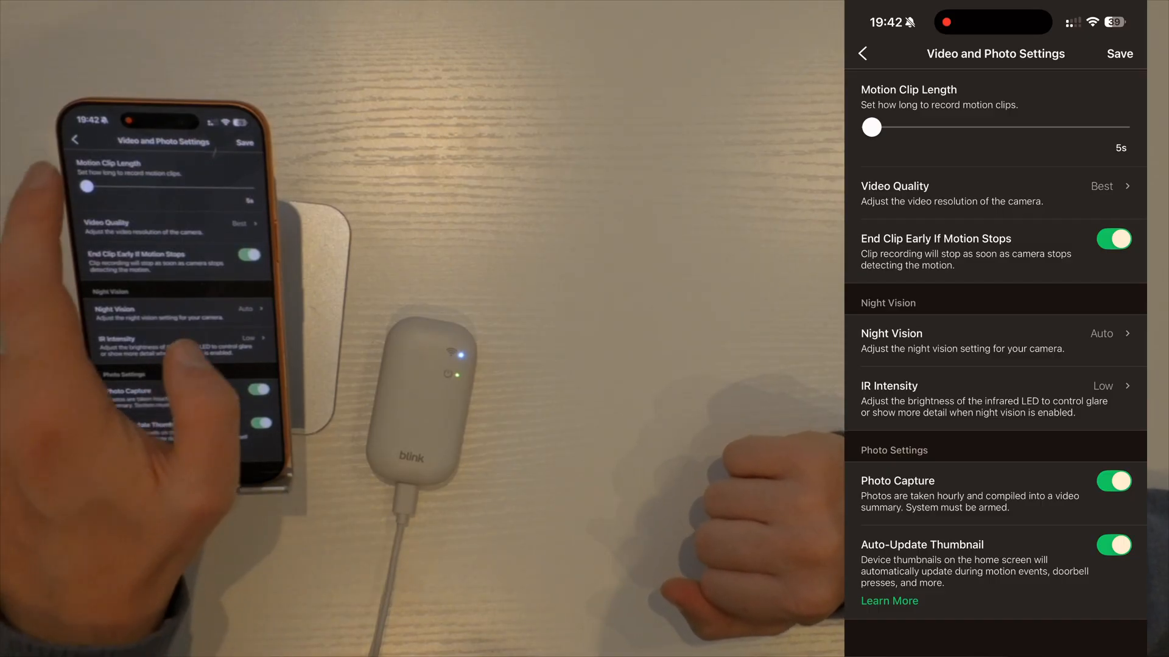
{"action": "left_click", "coordinate": [863, 53]}
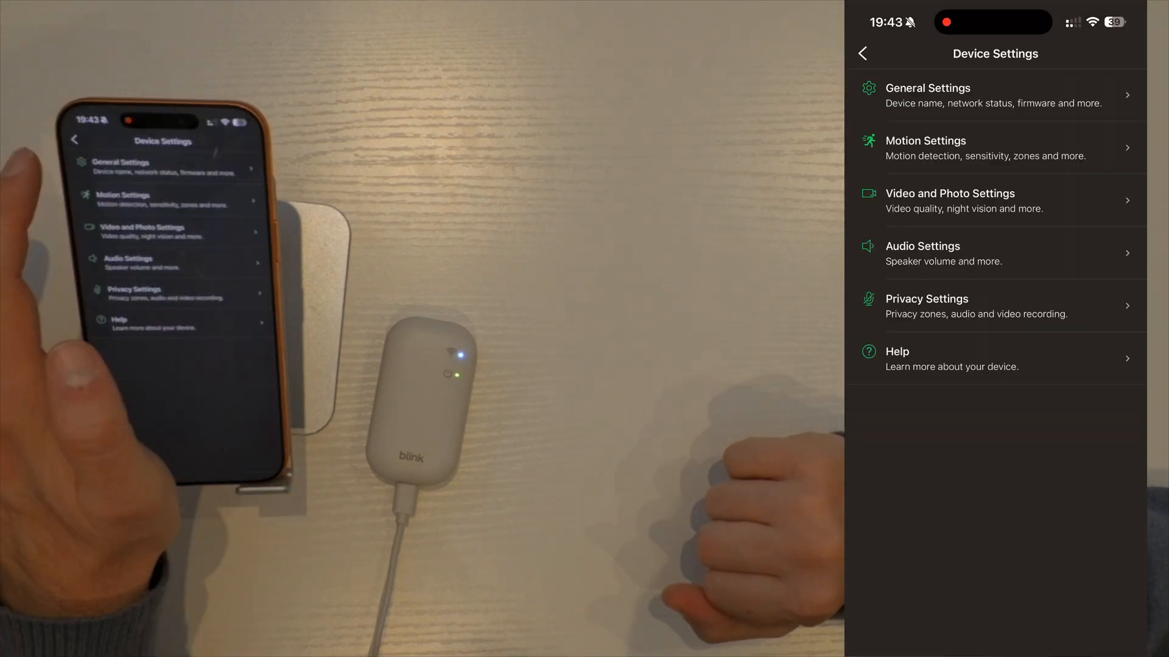
{"action": "left_click", "coordinate": [863, 54]}
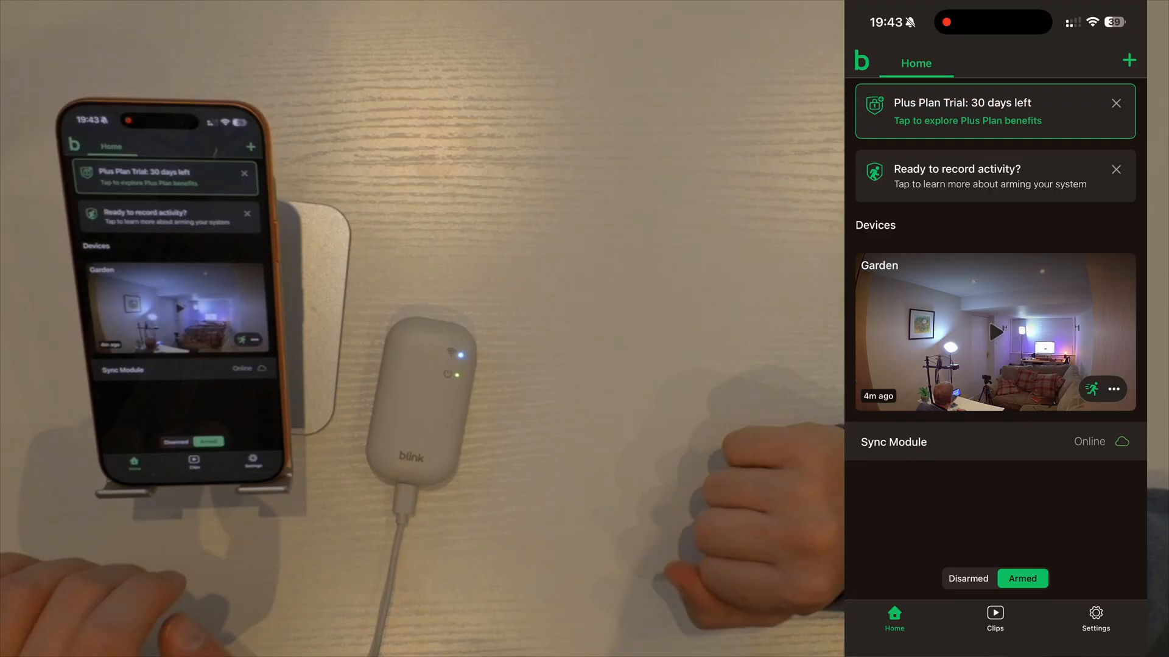
- Play back the 19:50 Garden person clip from the Clip List, then close it
{"action": "left_click", "coordinate": [994, 618]}
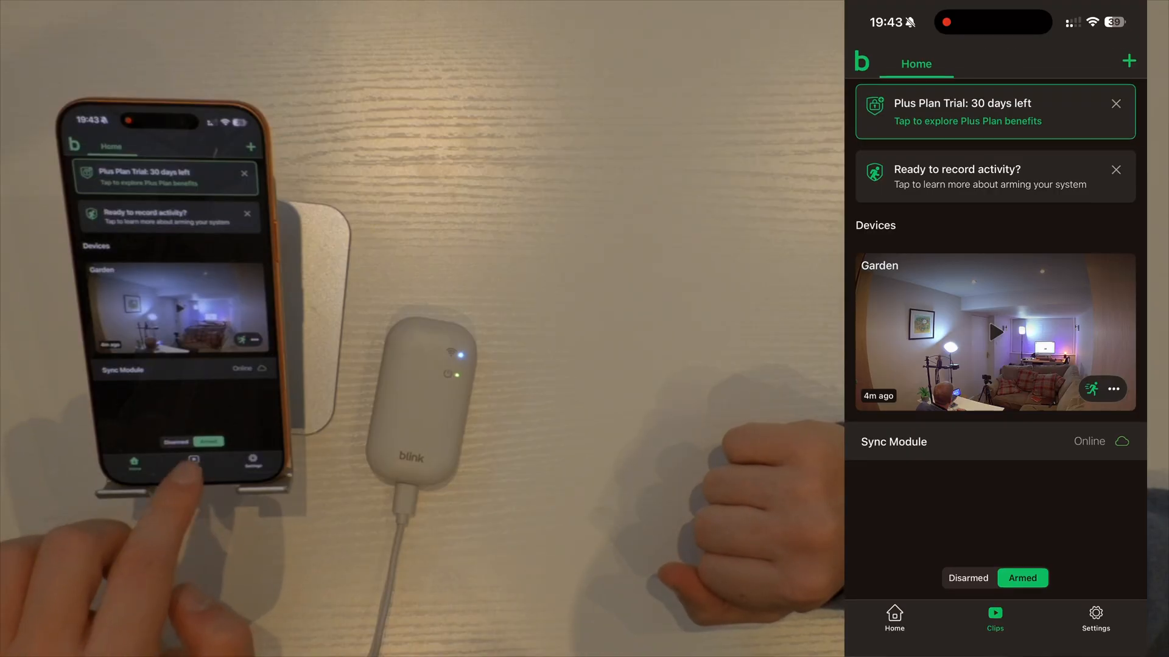
{"action": "left_click", "coordinate": [994, 618]}
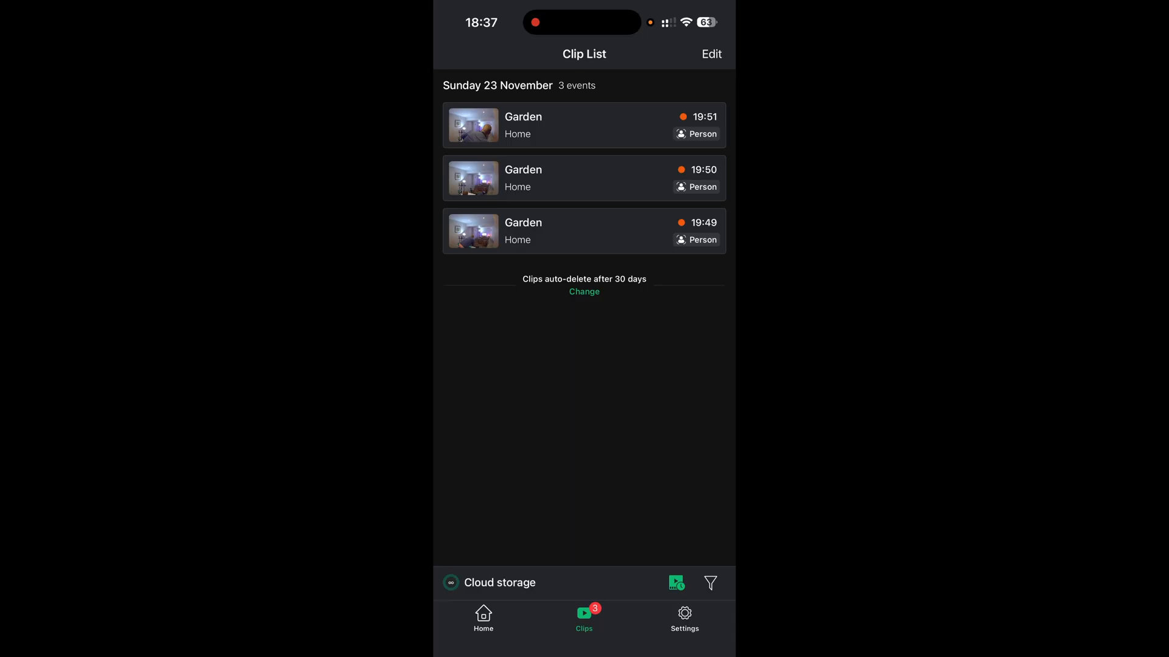
{"action": "left_click", "coordinate": [583, 178]}
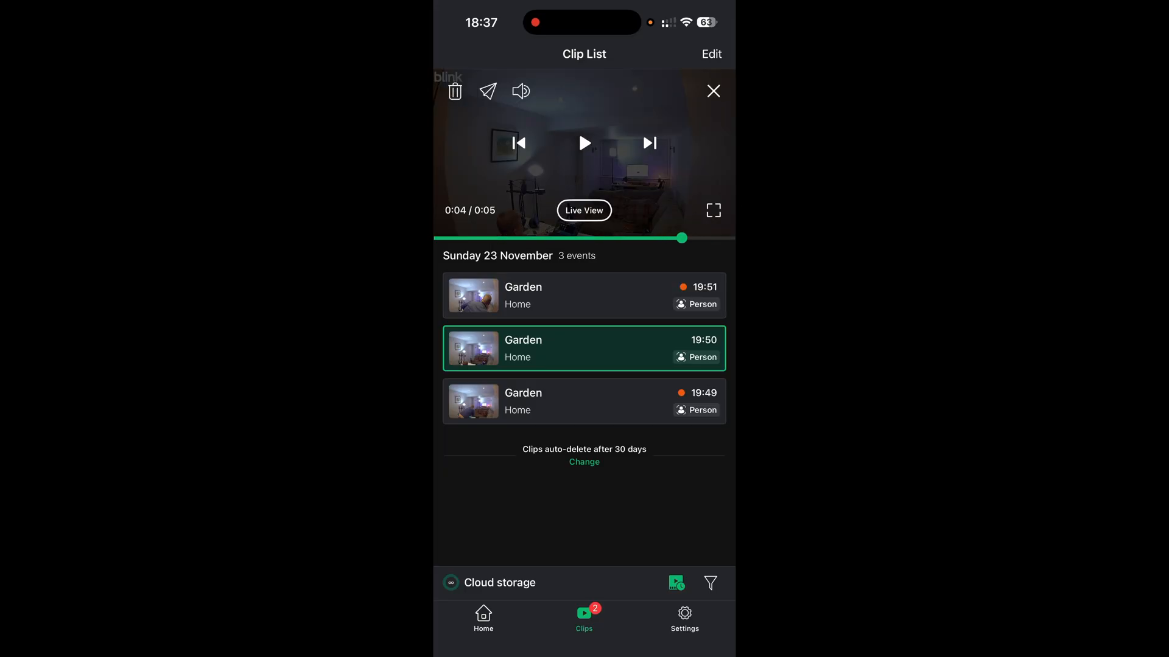
{"action": "left_click", "coordinate": [488, 90]}
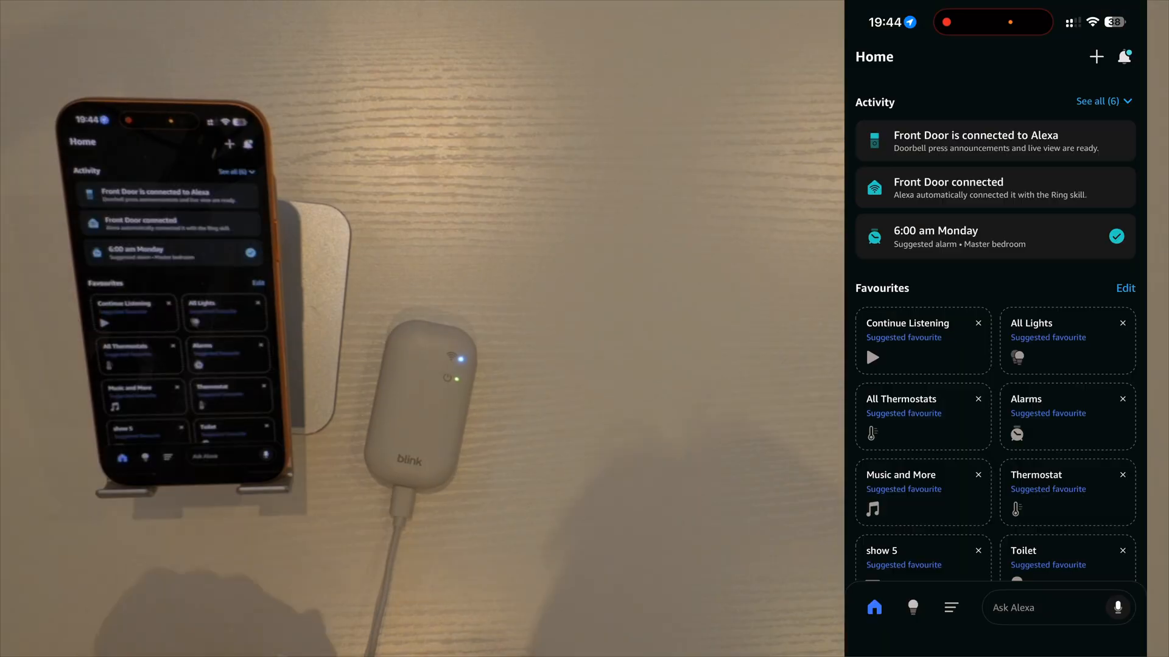
- Search Alexa Skills & Games for 'Blink' and enable the Blink SmartHome skill
{"action": "left_click", "coordinate": [950, 607]}
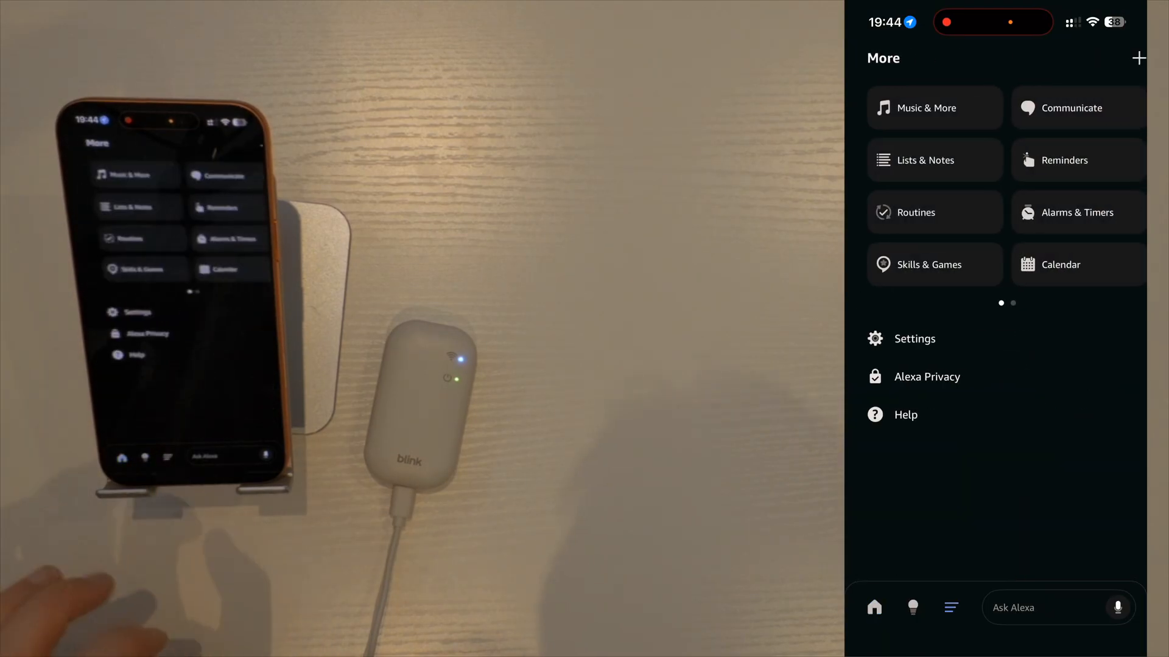
{"action": "left_click", "coordinate": [930, 263]}
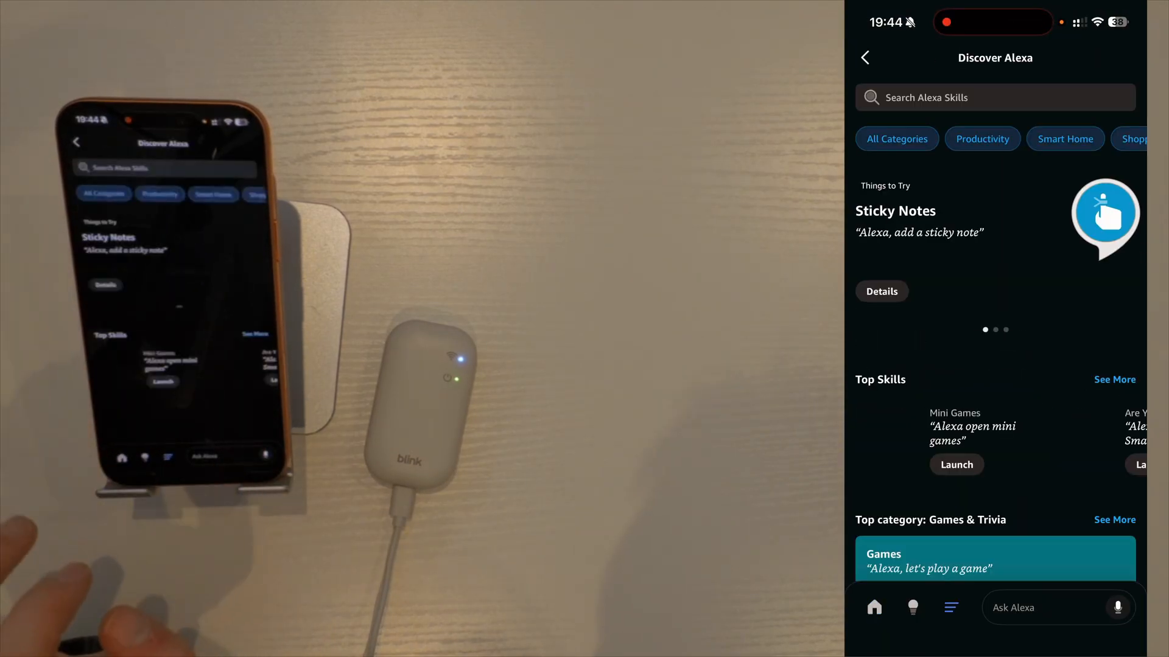
{"action": "left_click", "coordinate": [994, 96]}
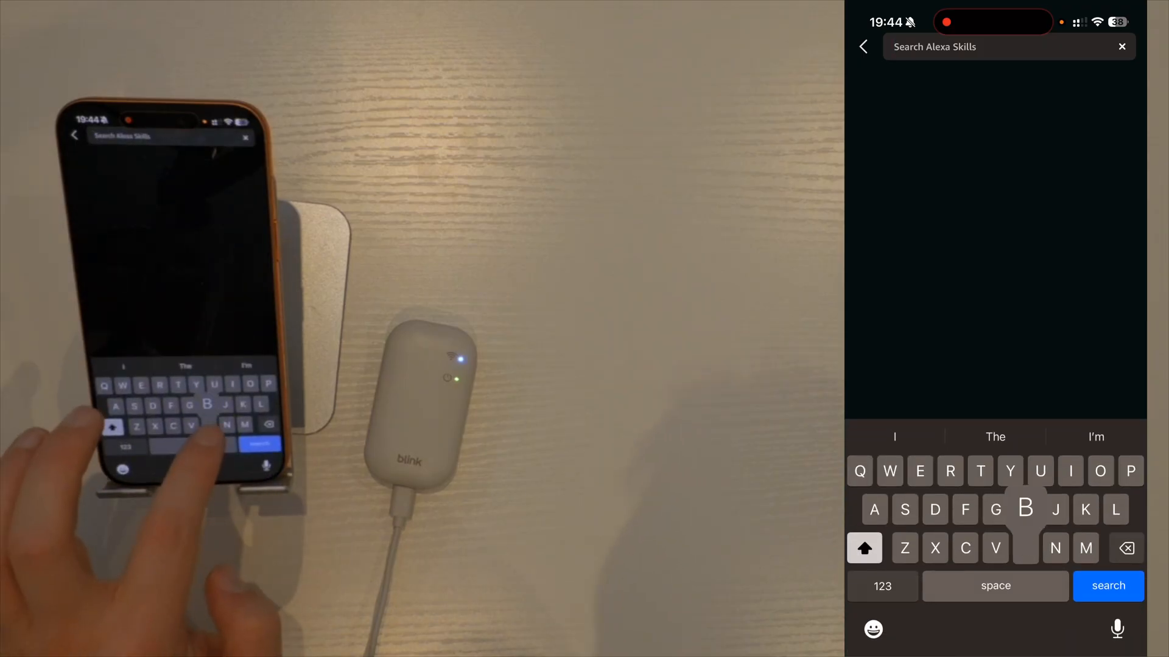
{"action": "type", "text": "Blink"}
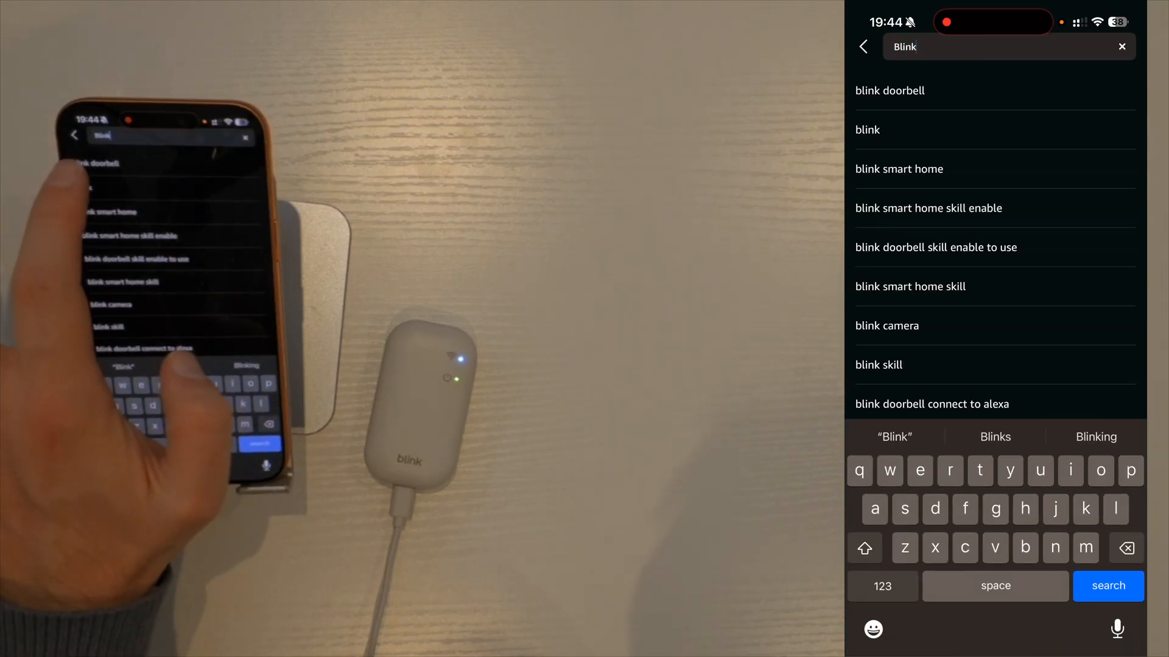
{"action": "left_click", "coordinate": [890, 90]}
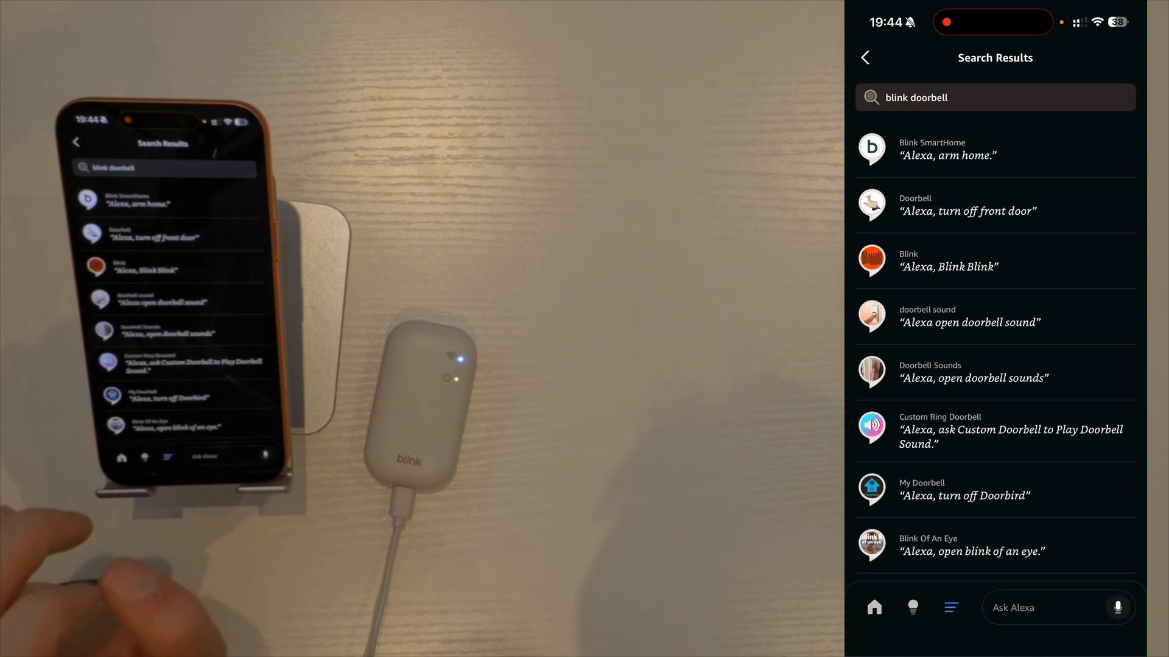
{"action": "left_click", "coordinate": [994, 149]}
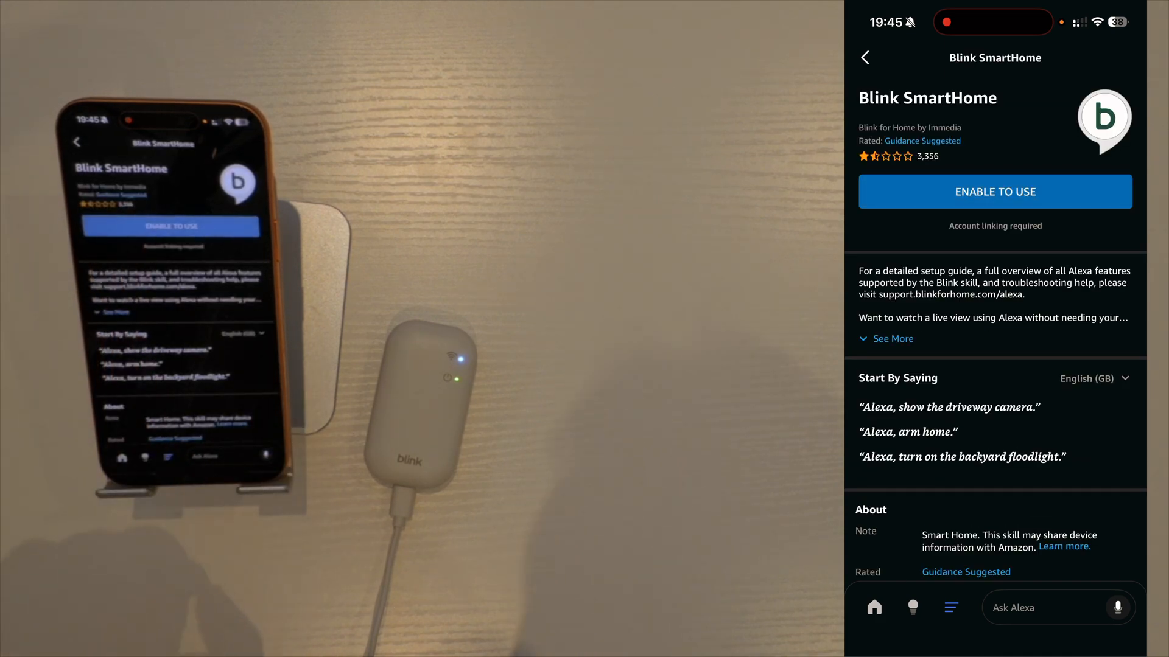
{"action": "left_click", "coordinate": [994, 192]}
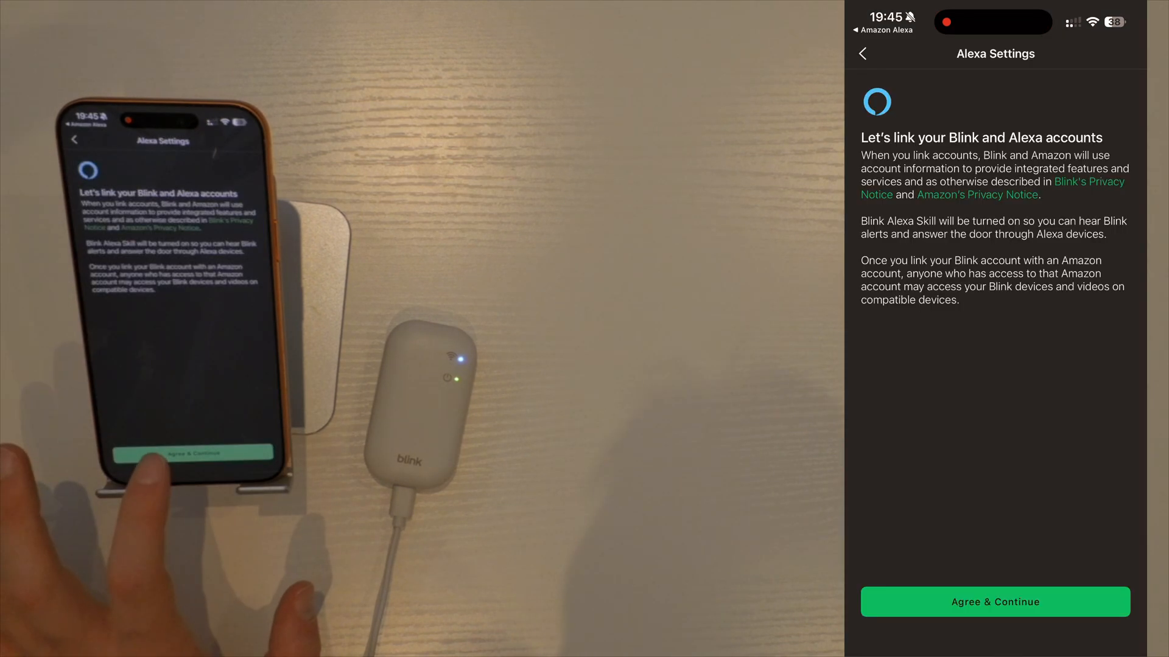
- Agree to link accounts, then set up the Garden camera in the Outside group
{"action": "left_click", "coordinate": [994, 602]}
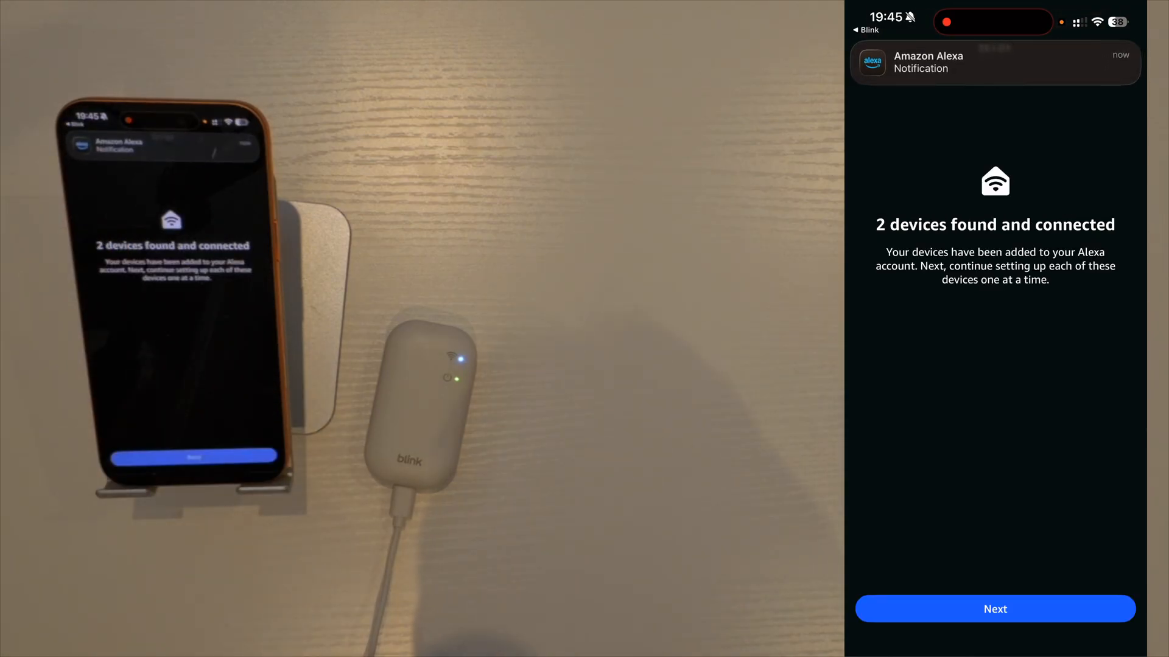
{"action": "left_click", "coordinate": [994, 609]}
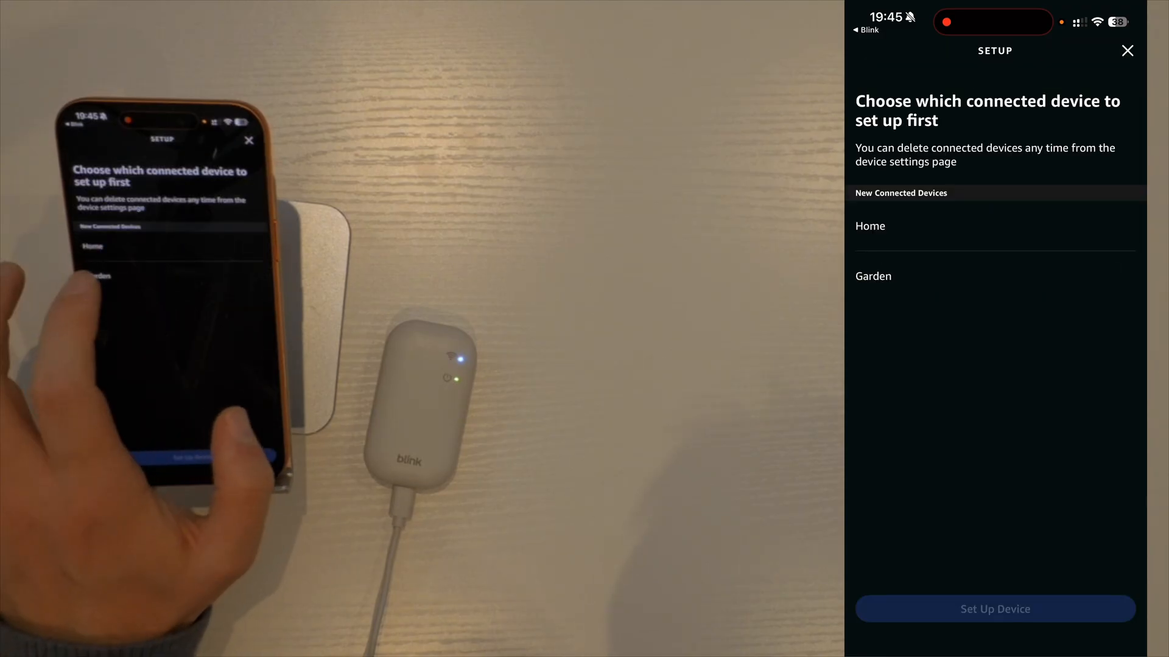
{"action": "left_click", "coordinate": [873, 275]}
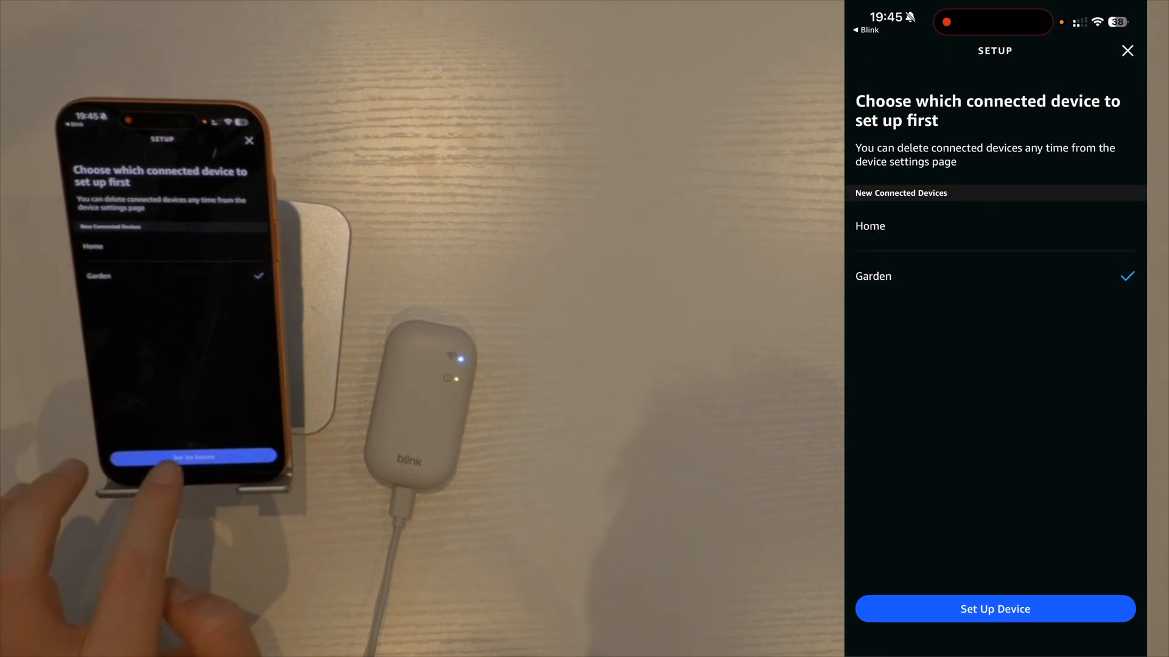
{"action": "left_click", "coordinate": [994, 609]}
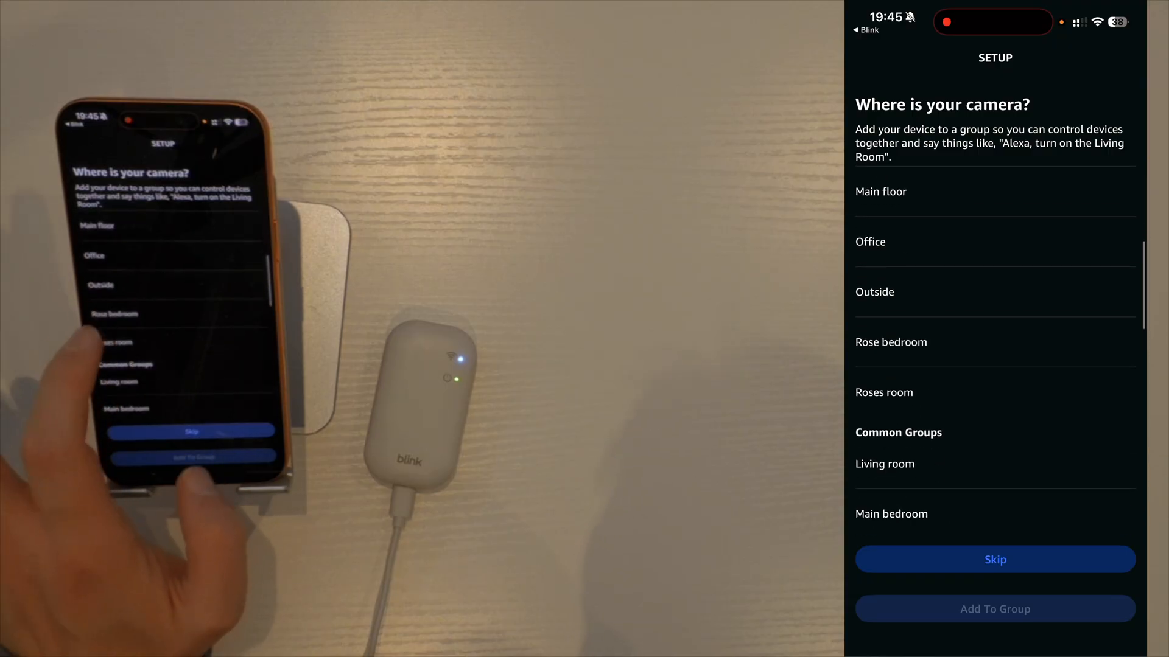
{"action": "left_click", "coordinate": [873, 292]}
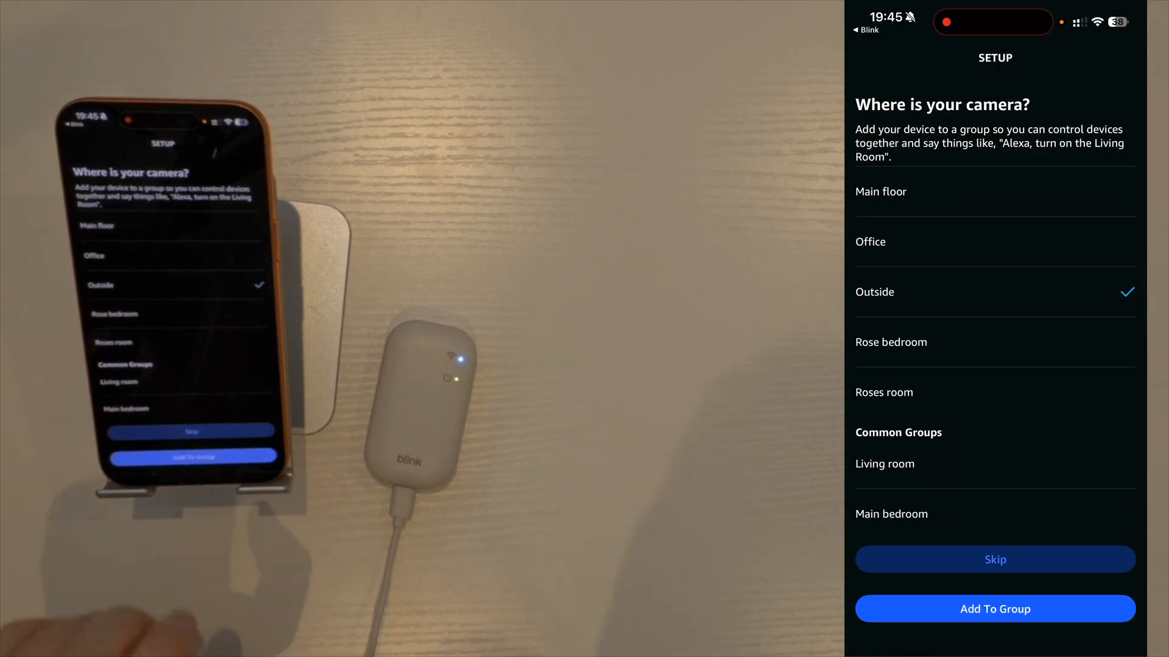
{"action": "left_click", "coordinate": [994, 609]}
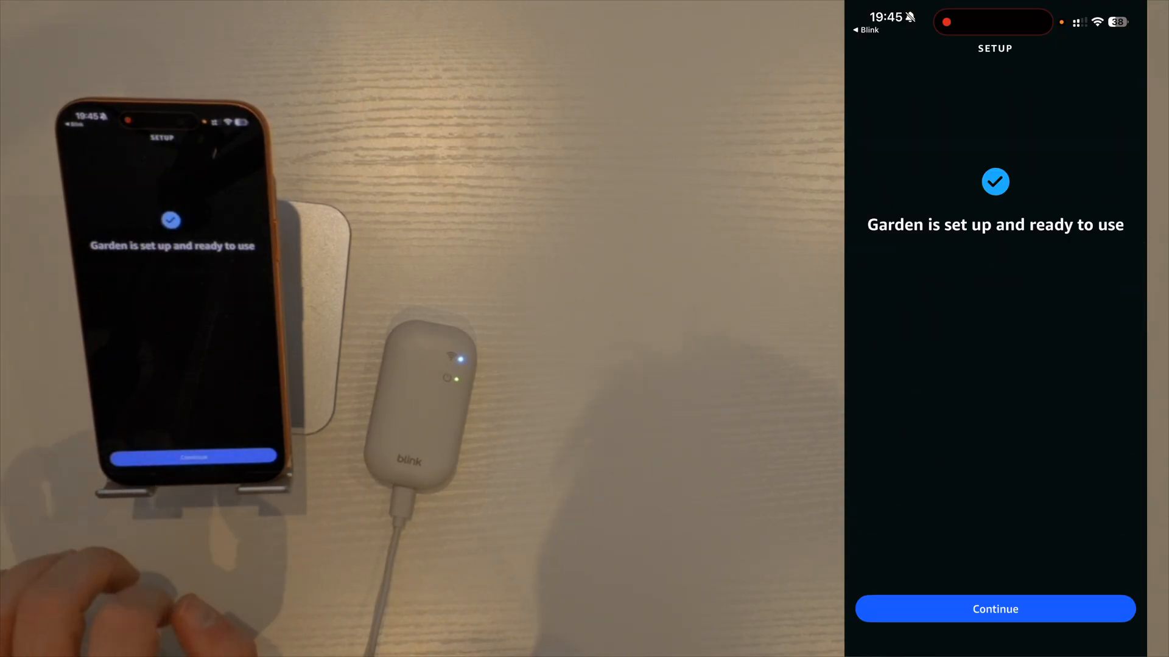
{"action": "left_click", "coordinate": [994, 608]}
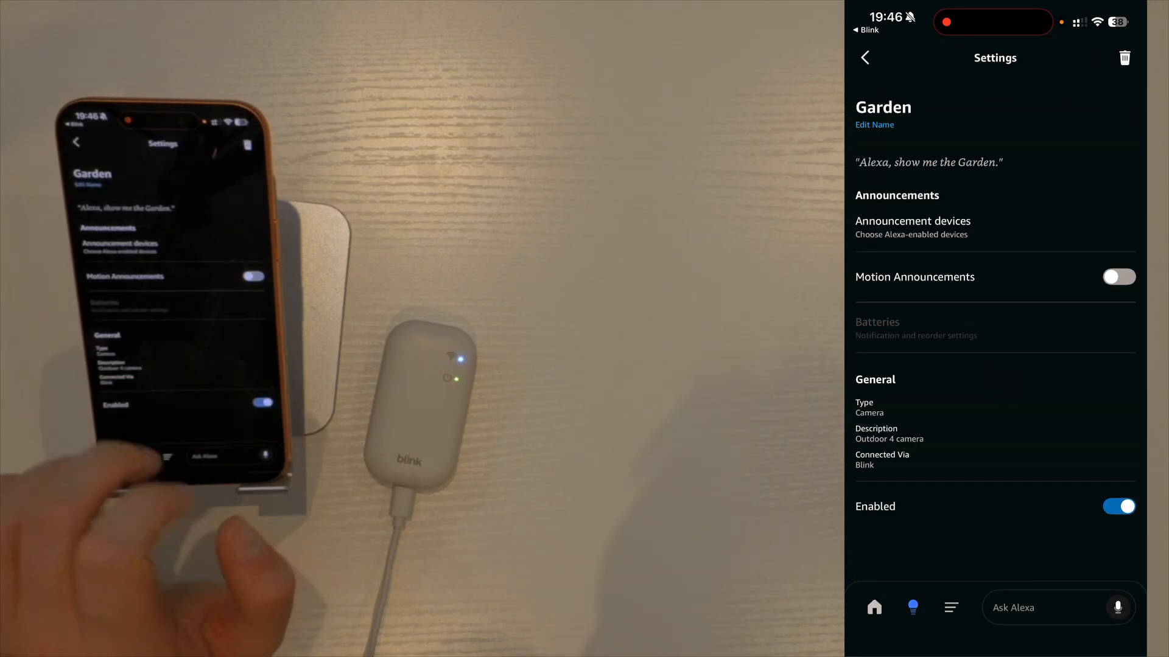
- Open Garden's announcement devices and scroll the Echo list from Bedroom to The shed
{"action": "left_click", "coordinate": [913, 227]}
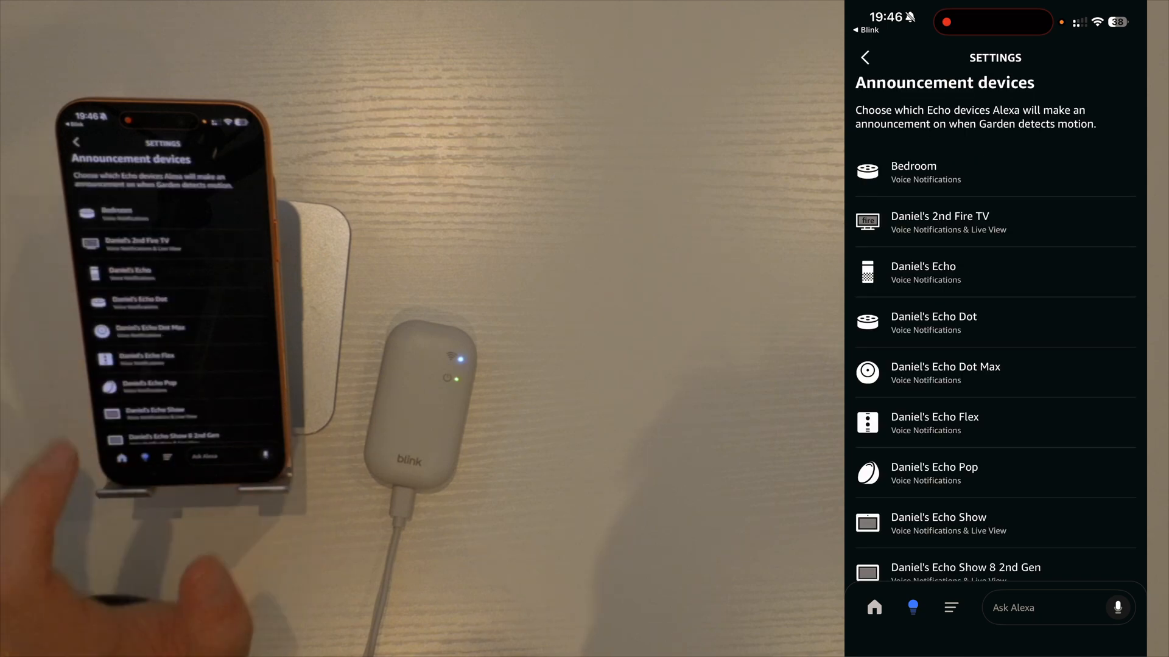
{"action": "scroll", "scroll_direction": "down", "scroll_amount": 3}
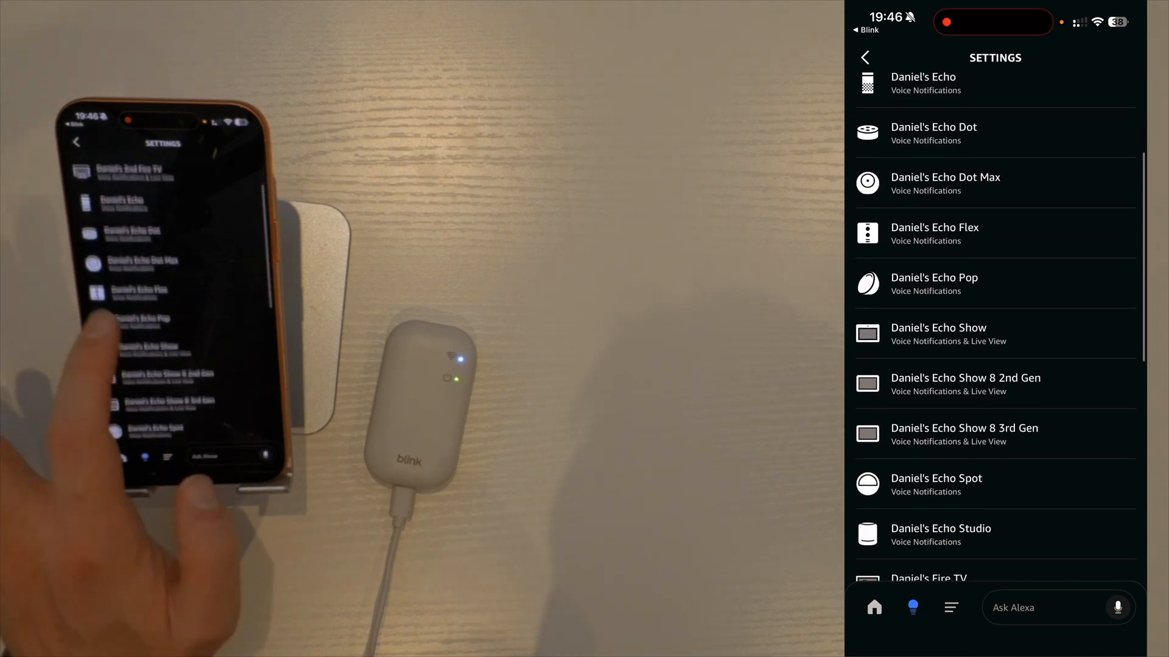
{"action": "scroll", "scroll_direction": "down", "scroll_amount": 3}
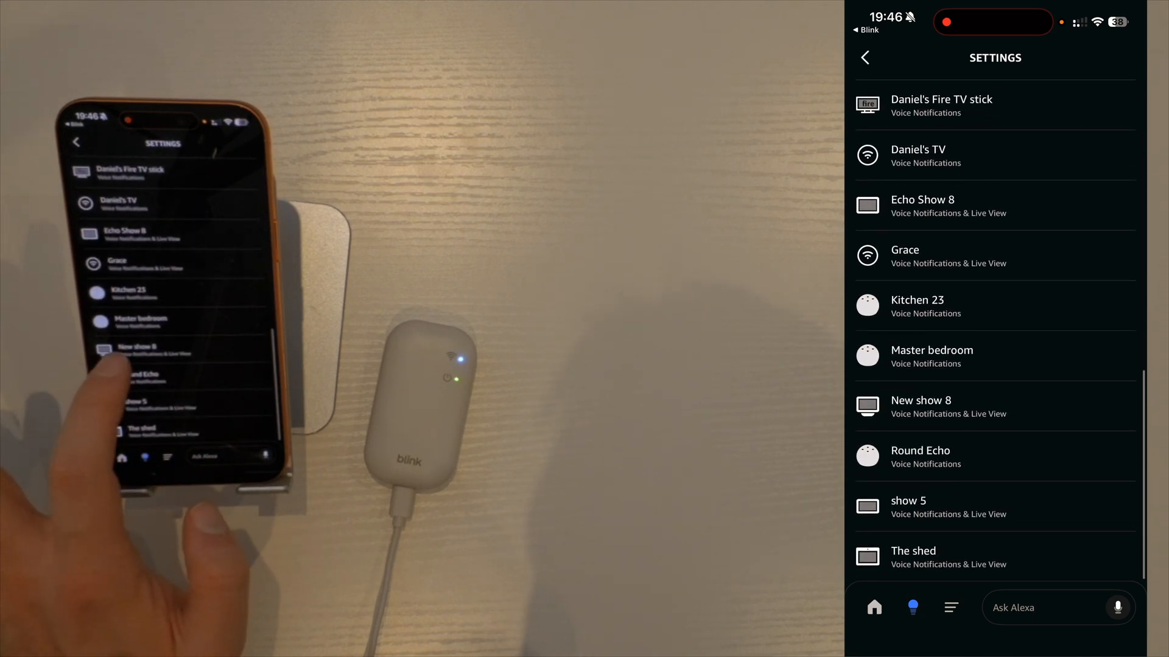